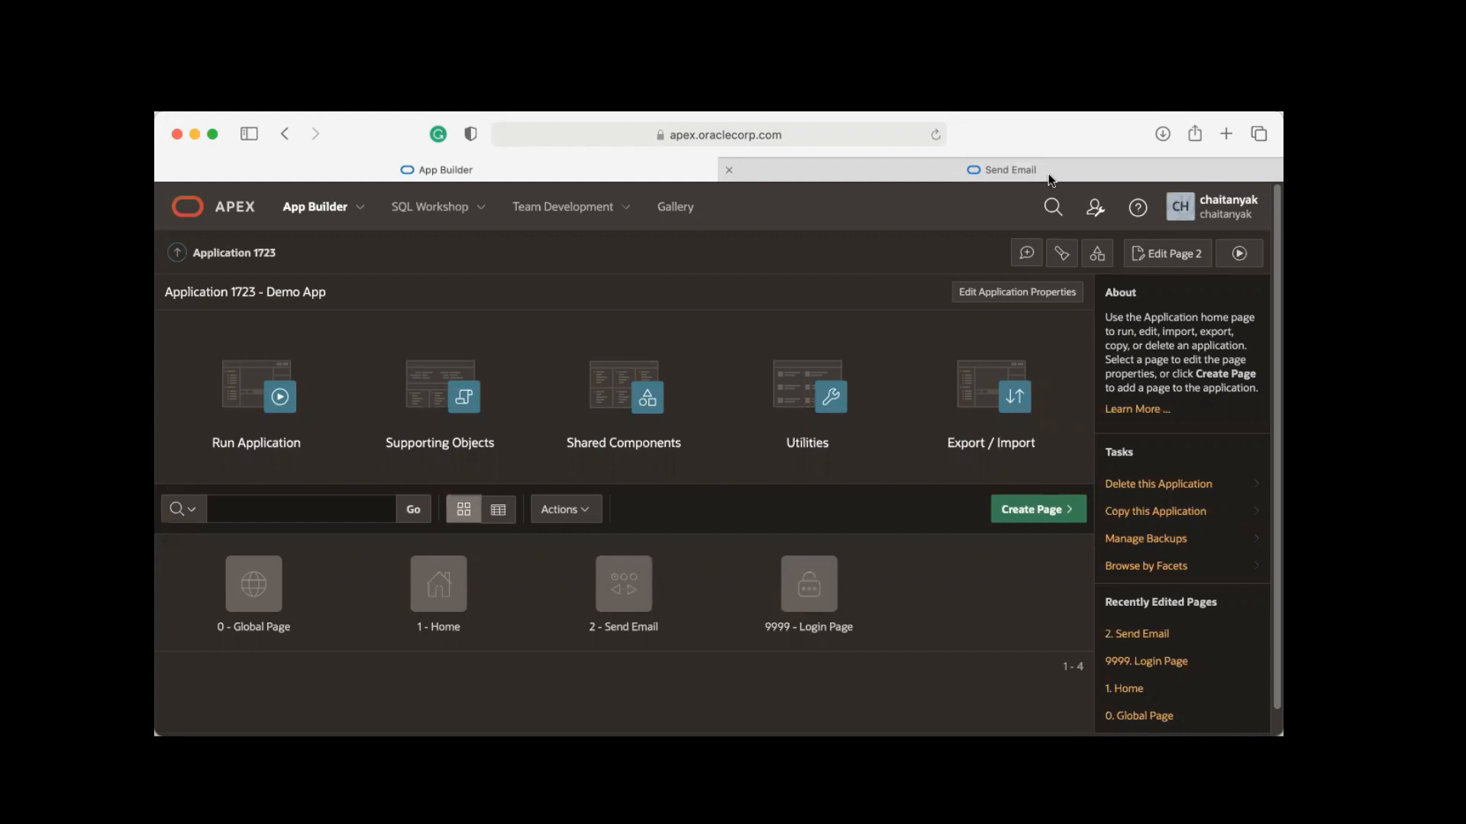
pyautogui.moveTo(652, 404)
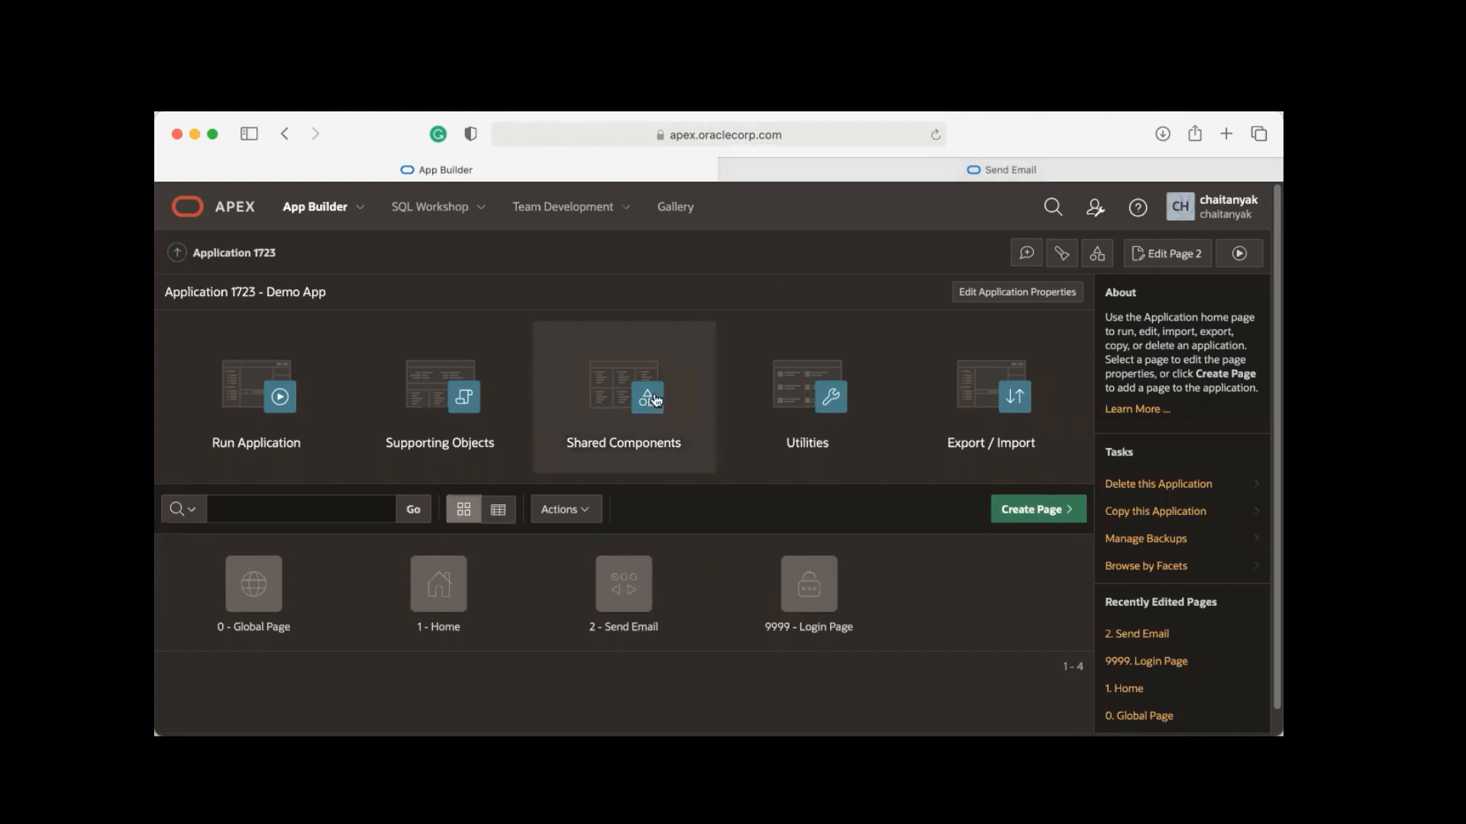
pyautogui.moveTo(608, 449)
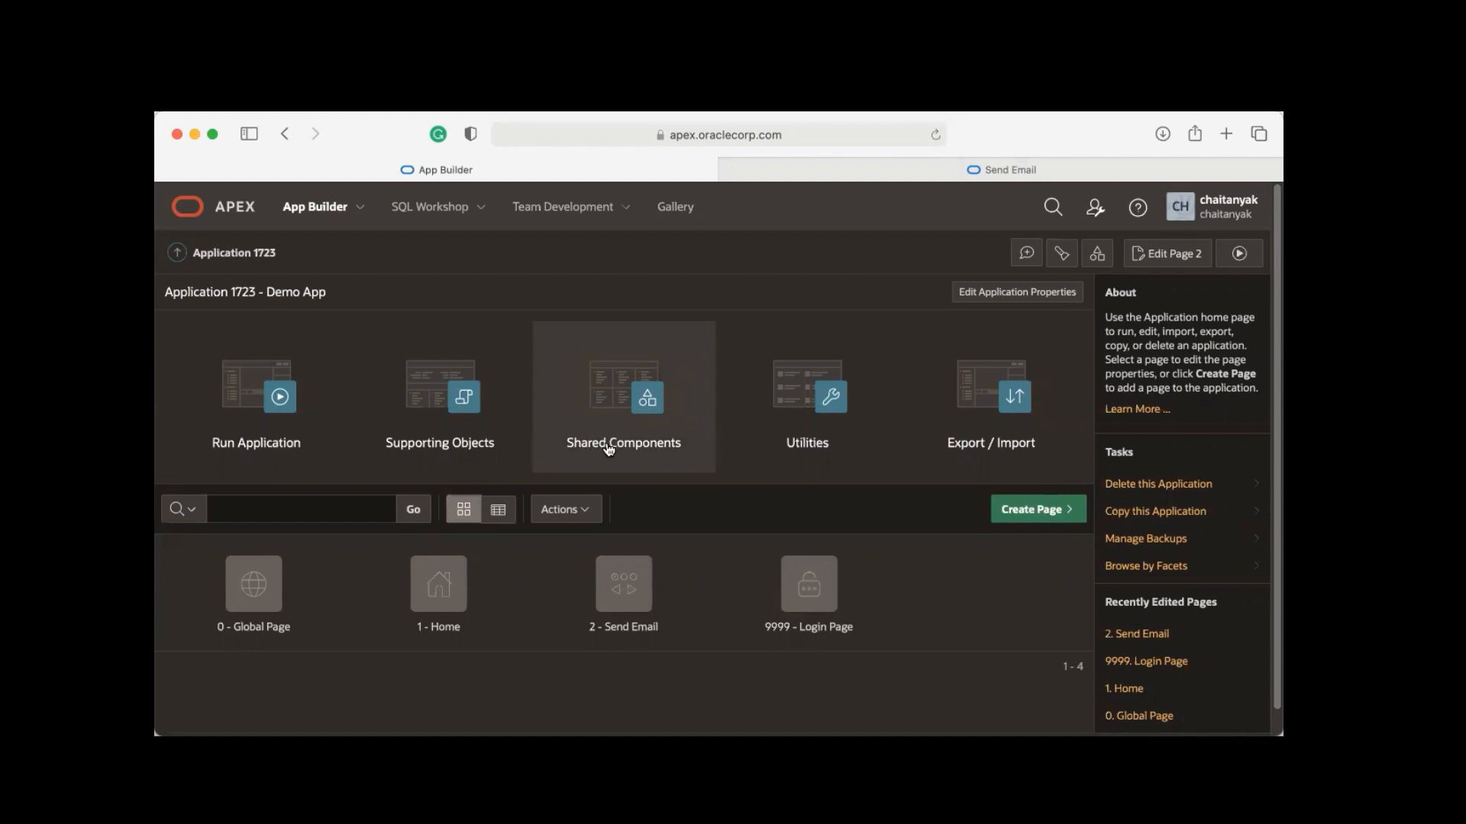
# Navigate Shared Components > Email Templates and show the Employee Email Template details.
pyautogui.click(623, 397)
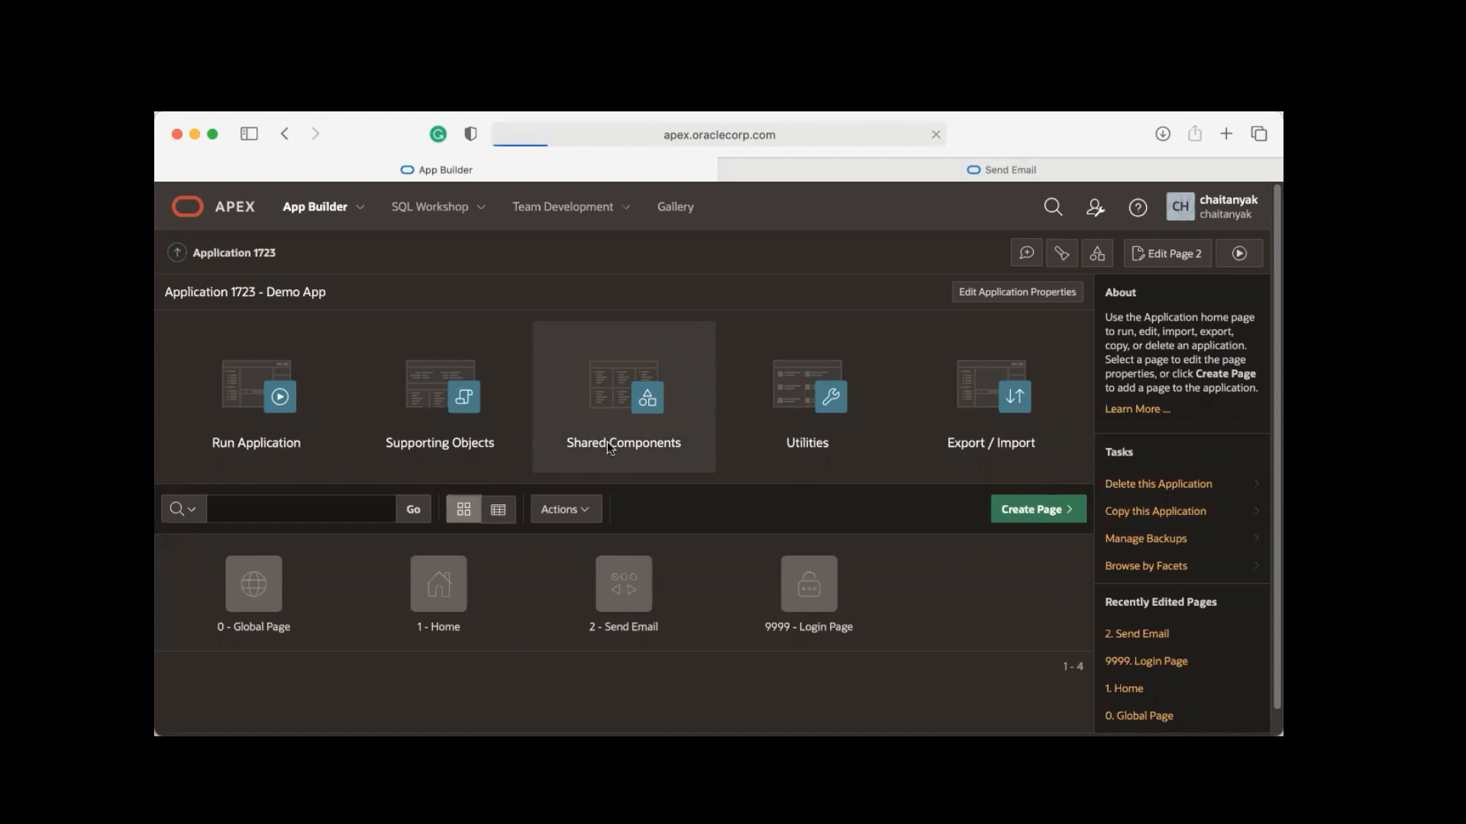
pyautogui.click(623, 397)
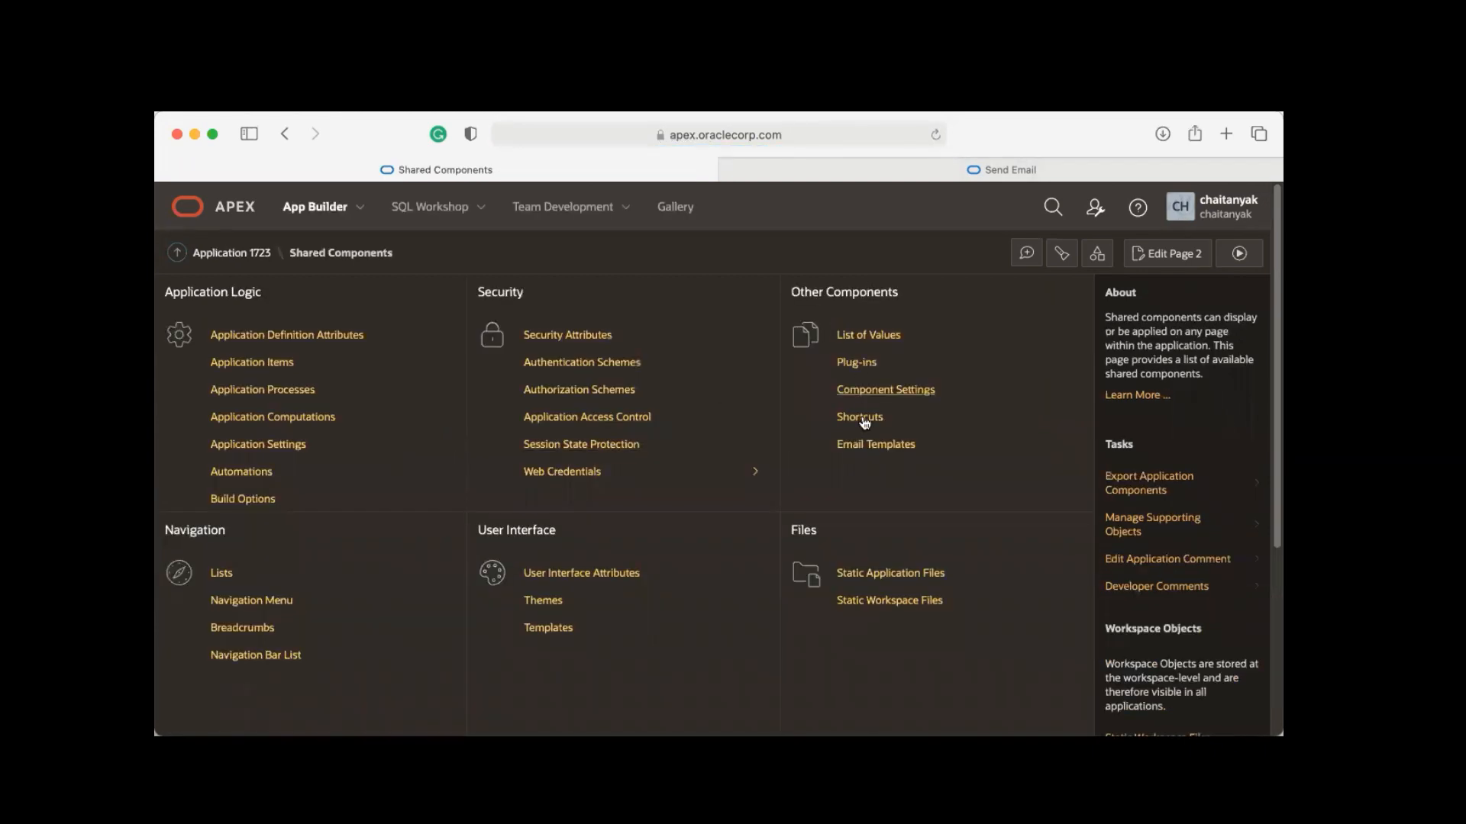
pyautogui.click(876, 445)
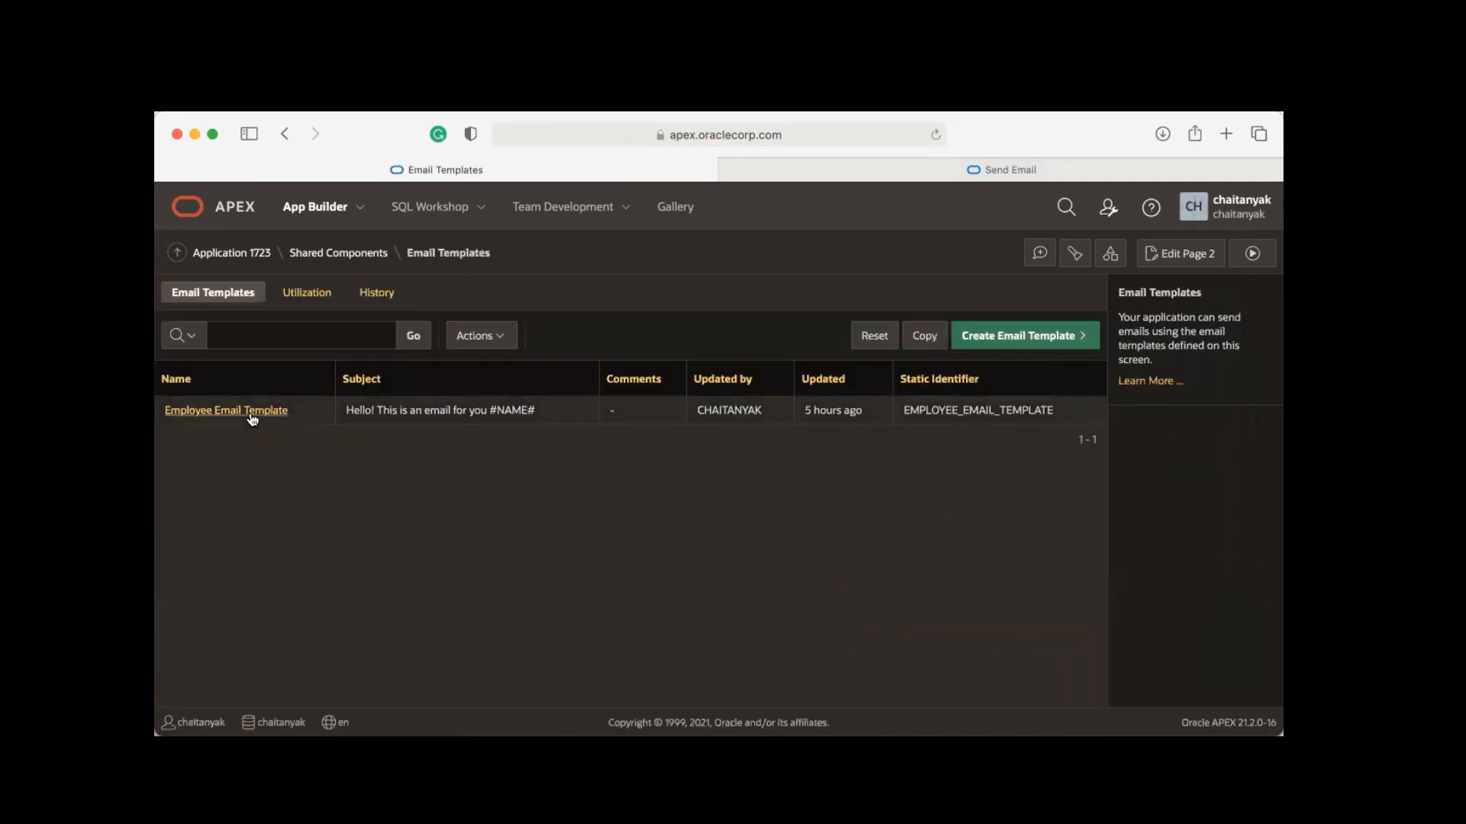
pyautogui.click(224, 409)
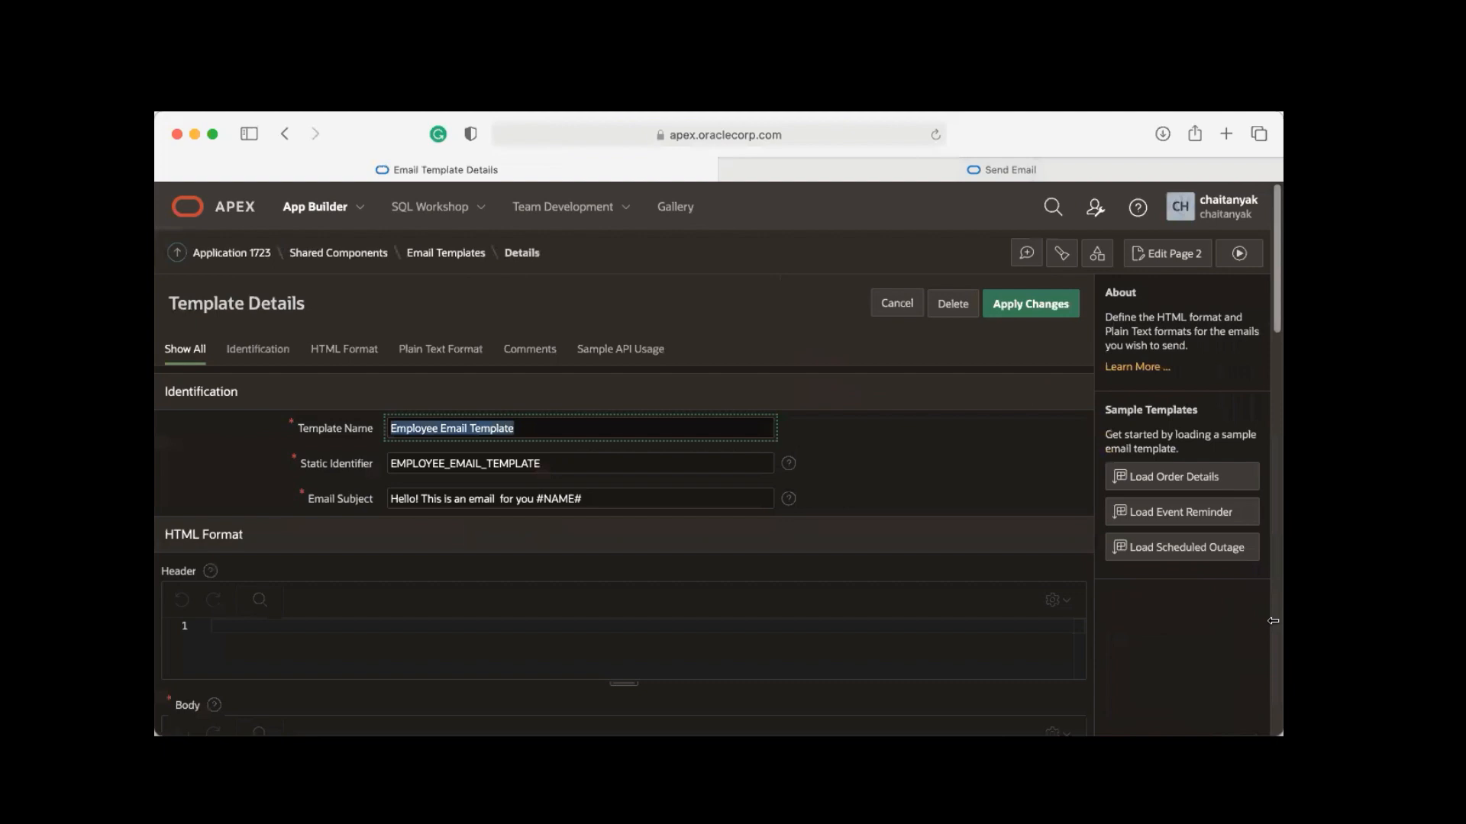
pyautogui.moveTo(1274, 333)
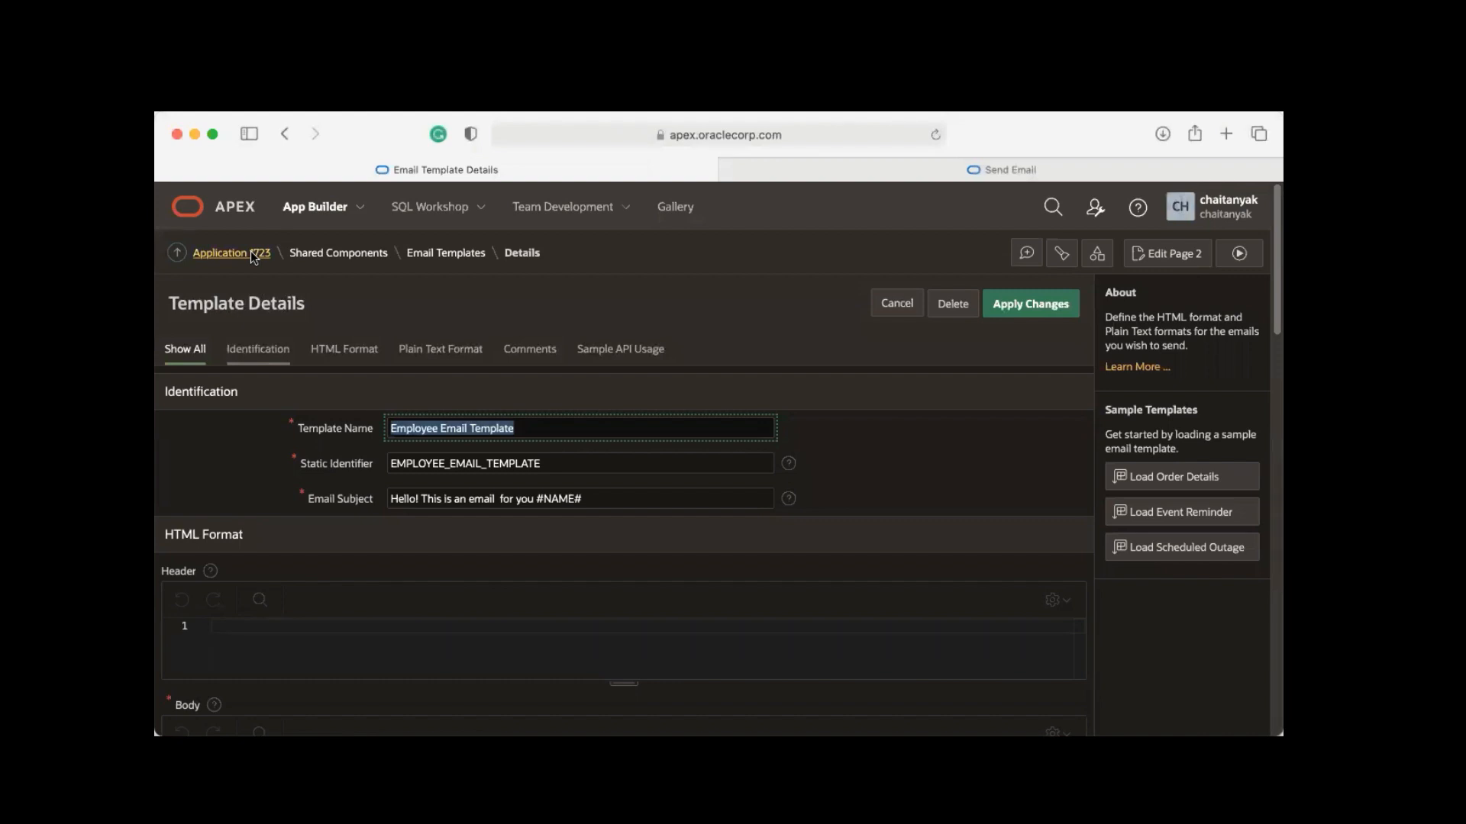
# On the Send Email page, create a new processing process named 'Send Email'.
pyautogui.click(229, 254)
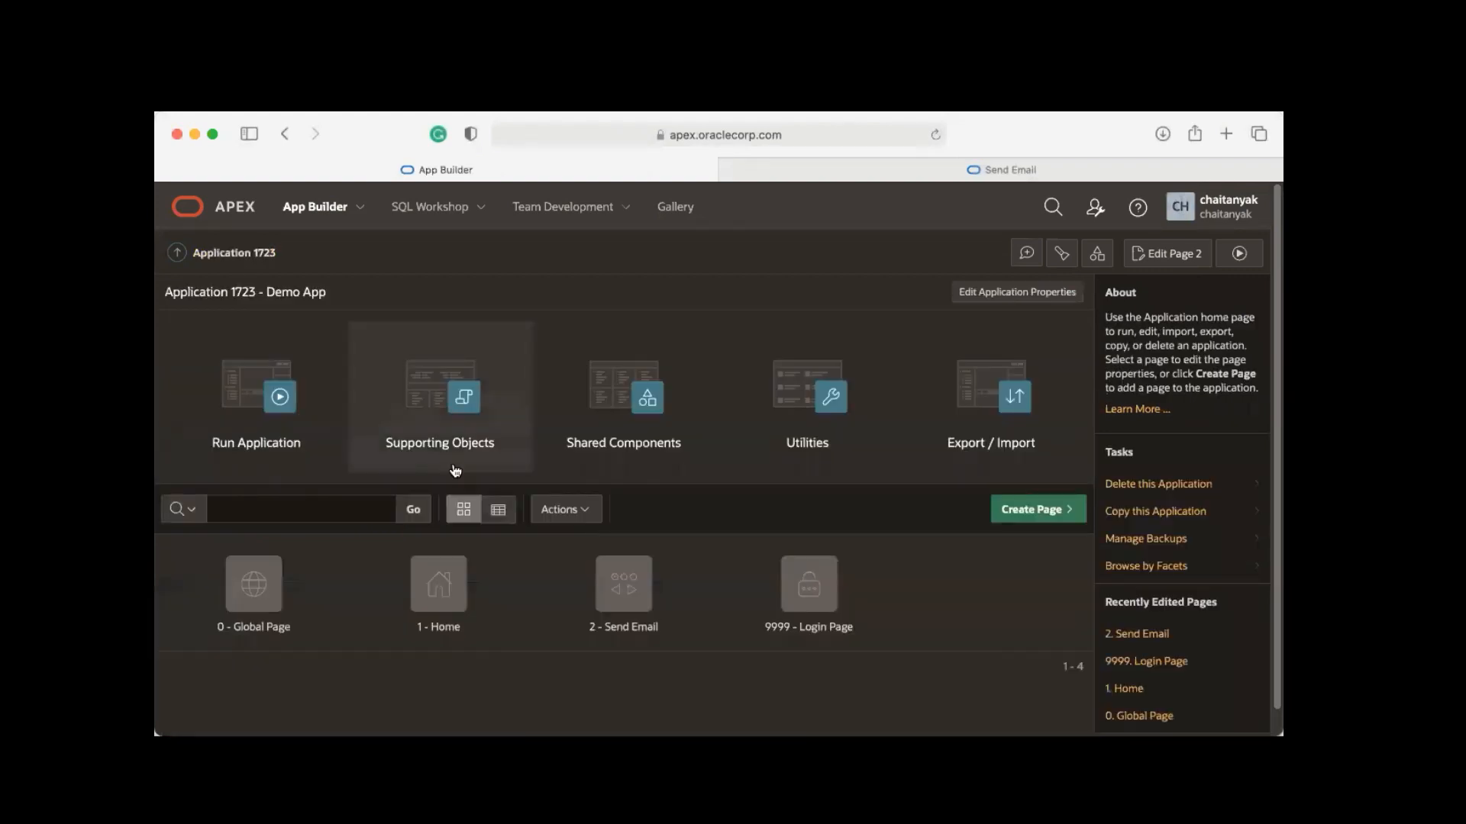
pyautogui.click(623, 583)
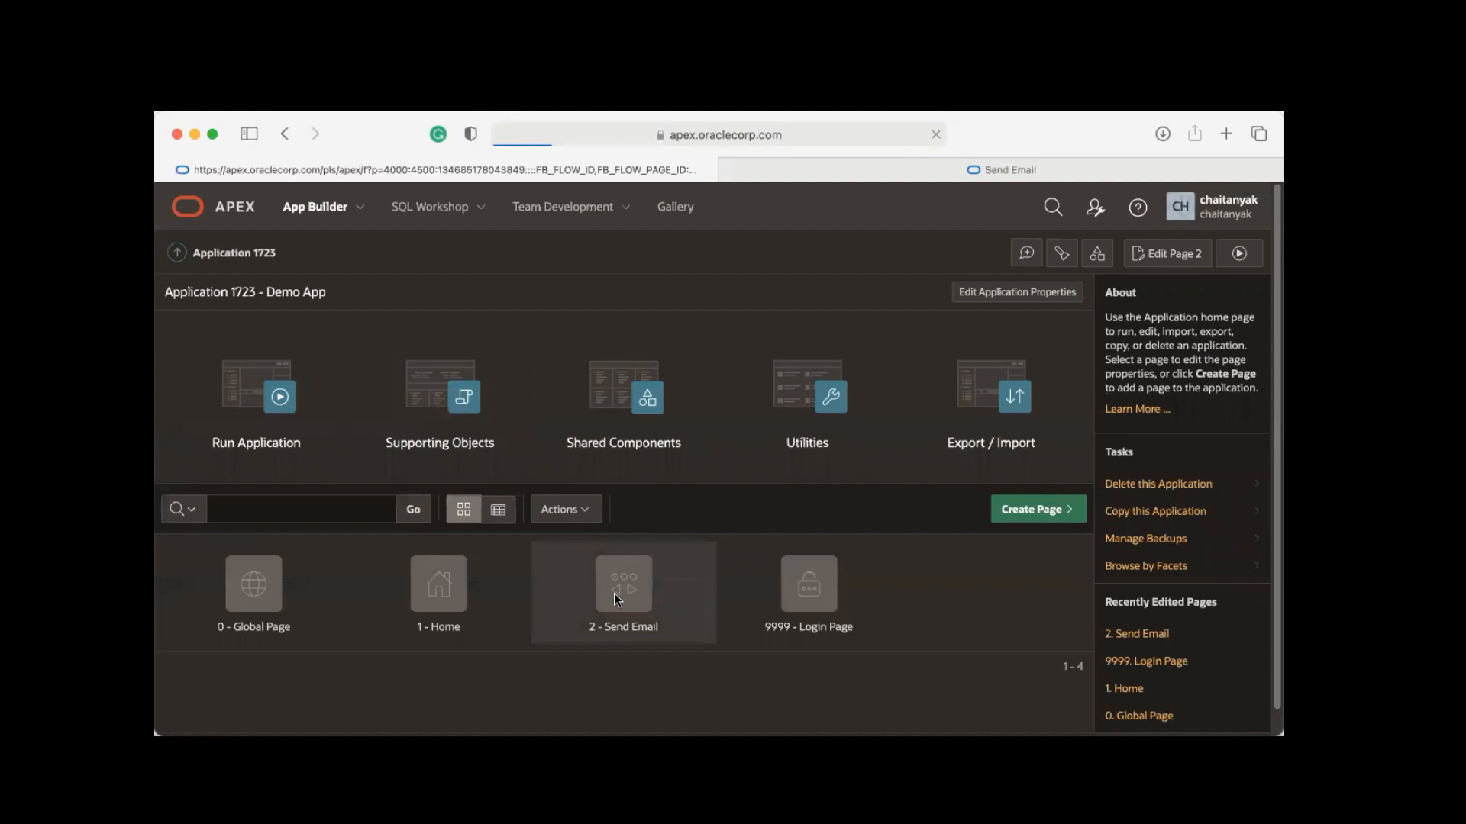
pyautogui.doubleClick(623, 584)
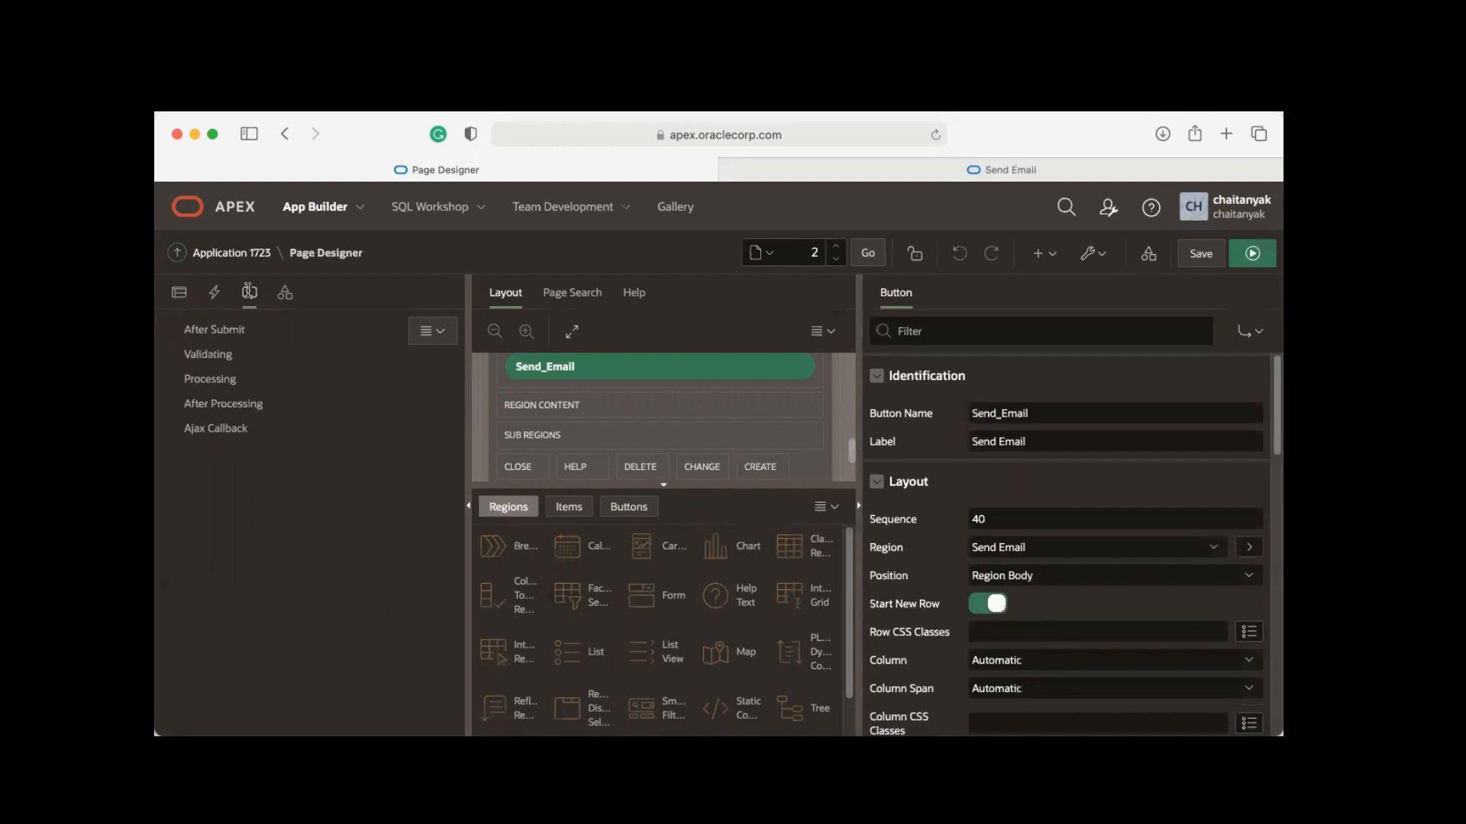
pyautogui.click(209, 378)
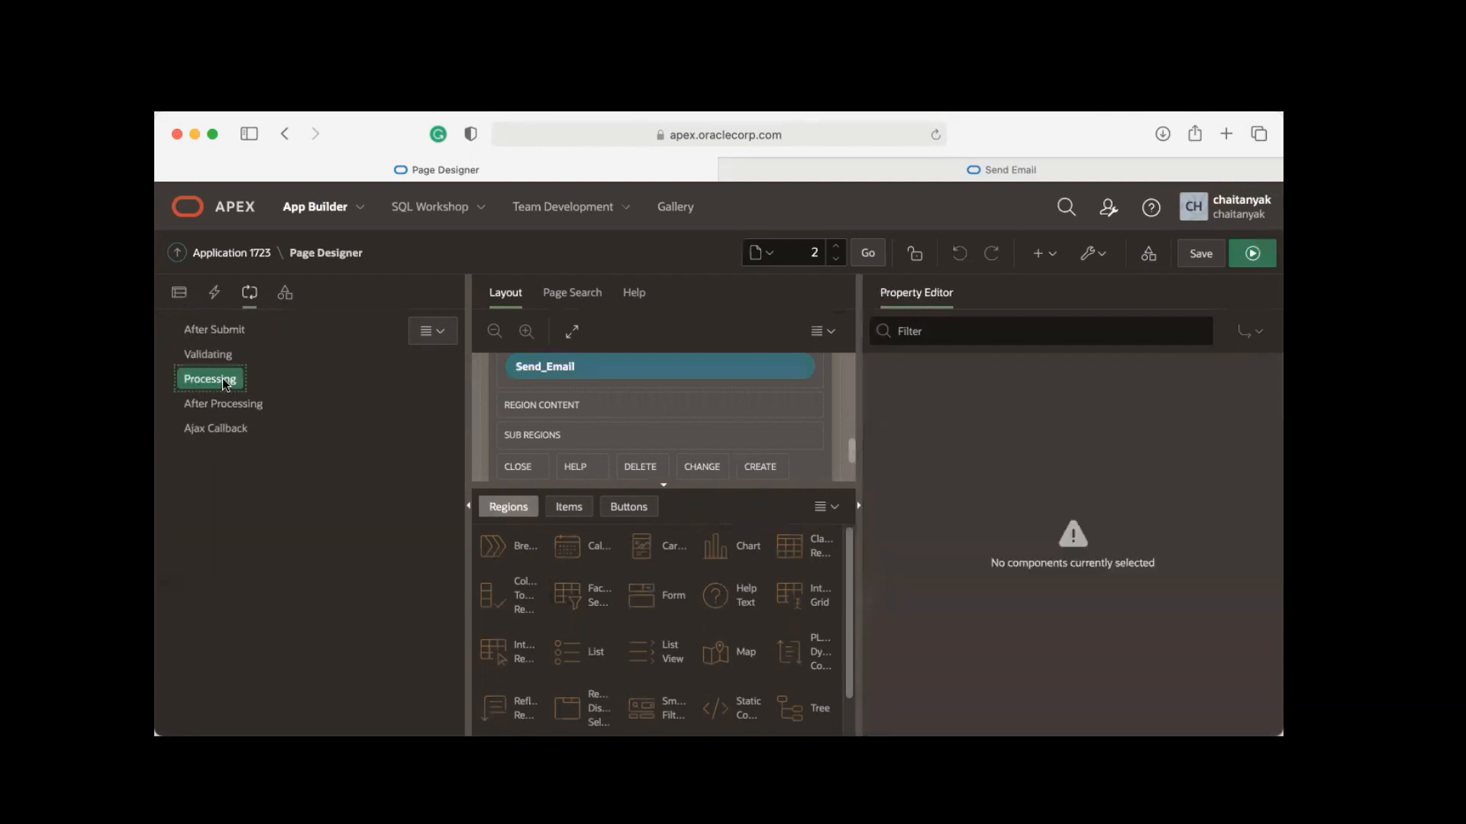
pyautogui.rightClick(207, 378)
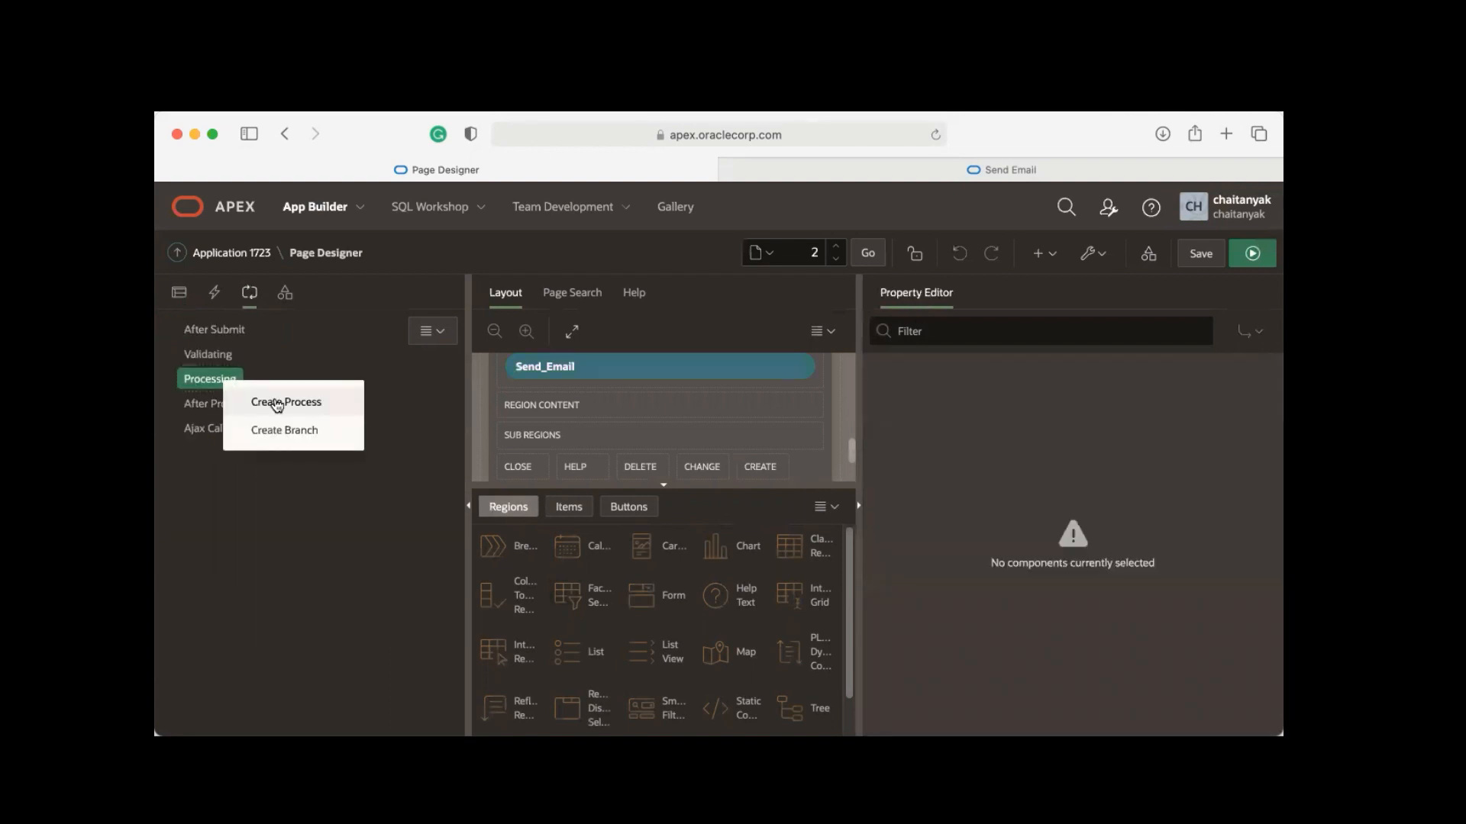
pyautogui.click(286, 404)
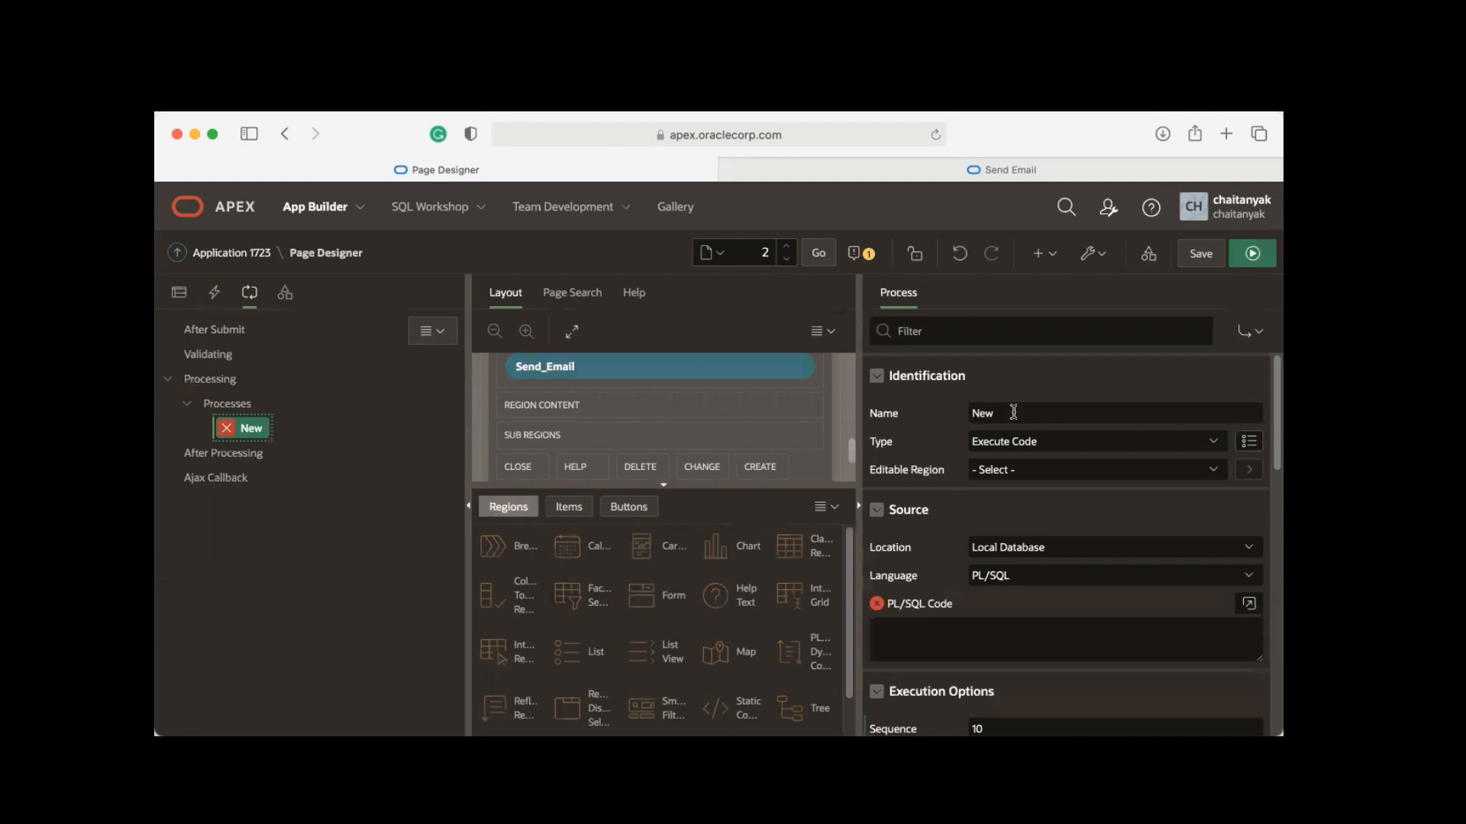
pyautogui.write('Send Email')
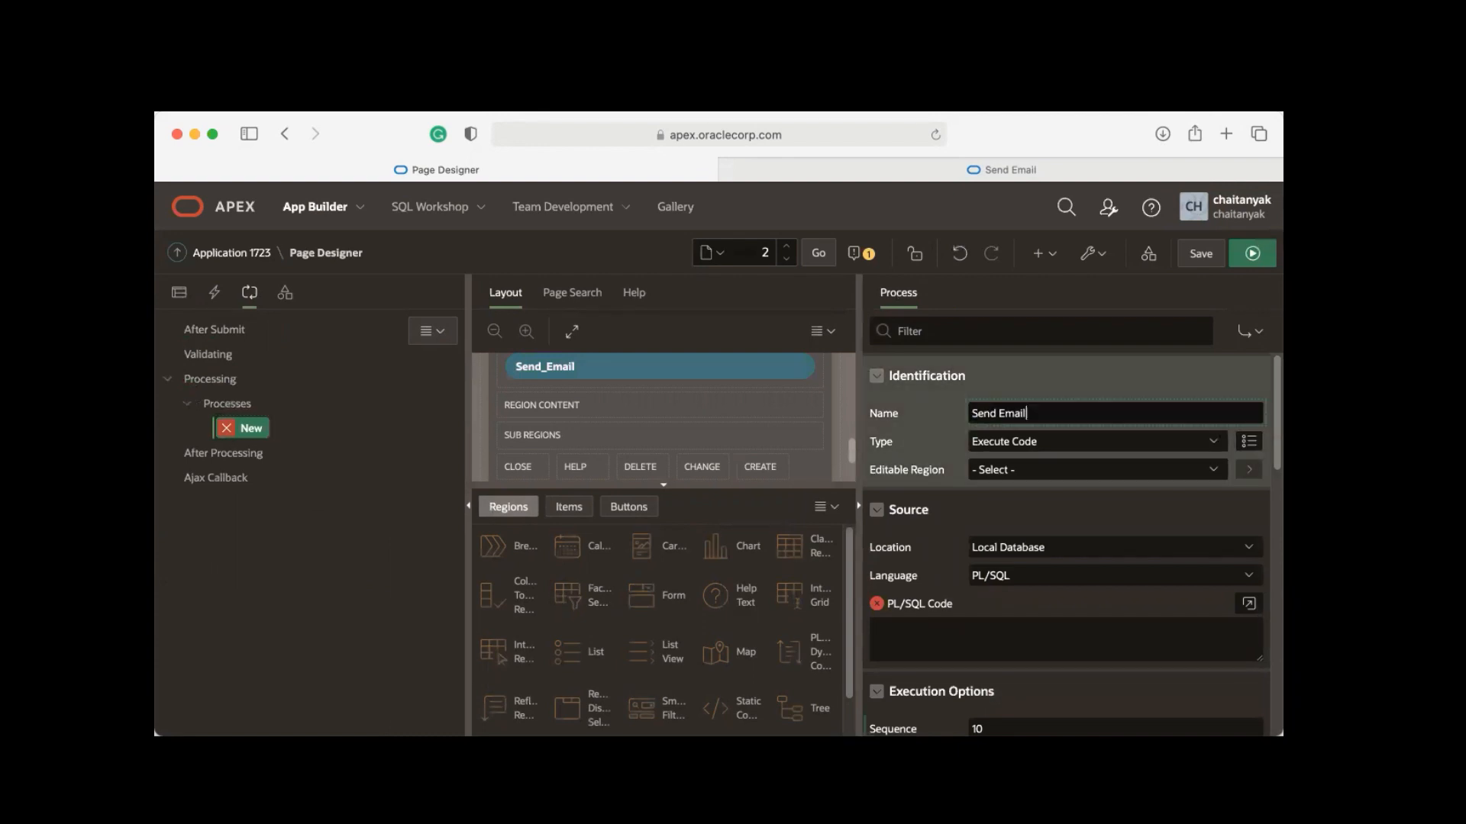
pyautogui.click(1096, 441)
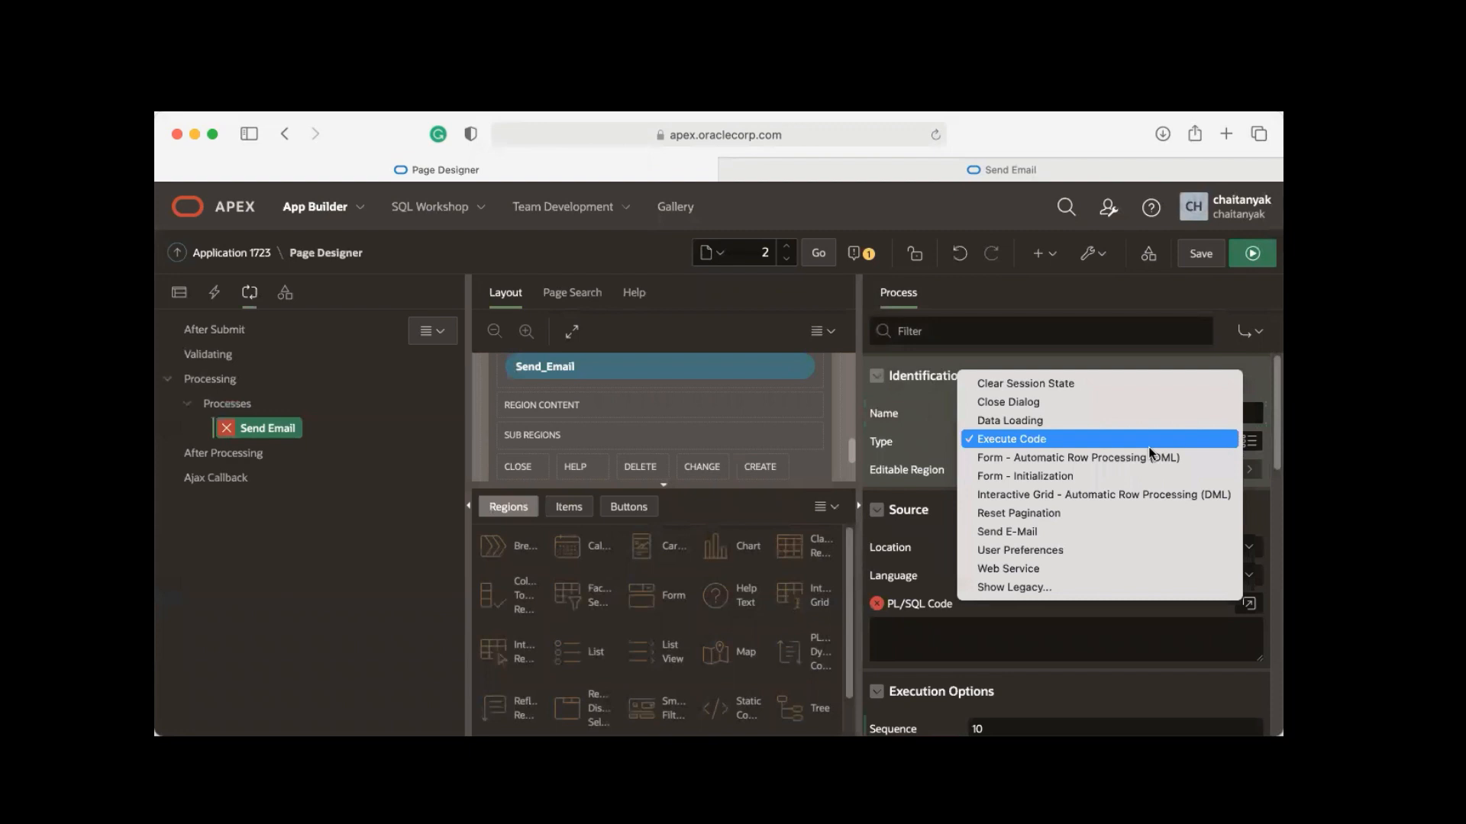
pyautogui.click(1008, 531)
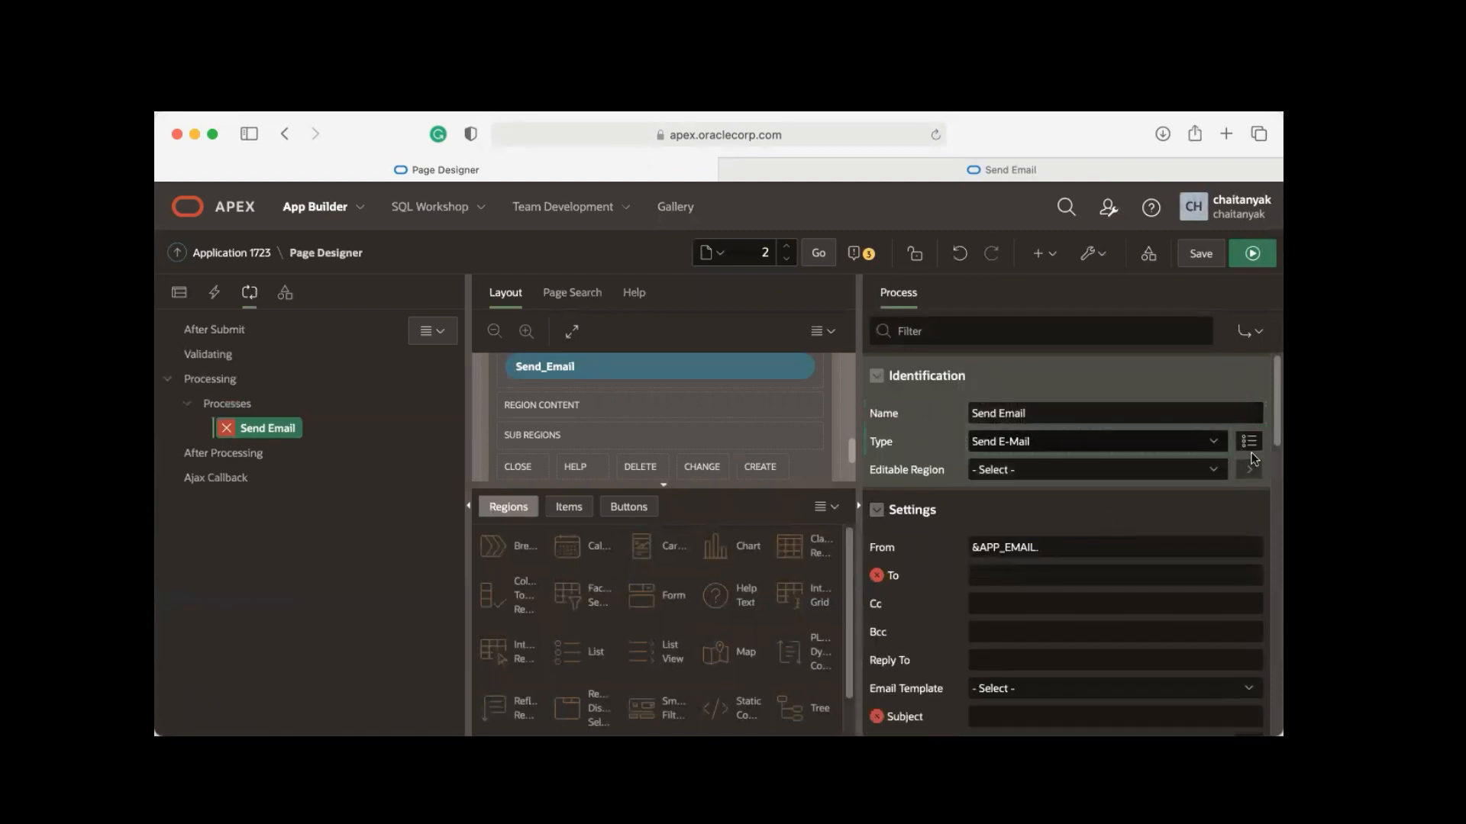
pyautogui.scroll(-3)
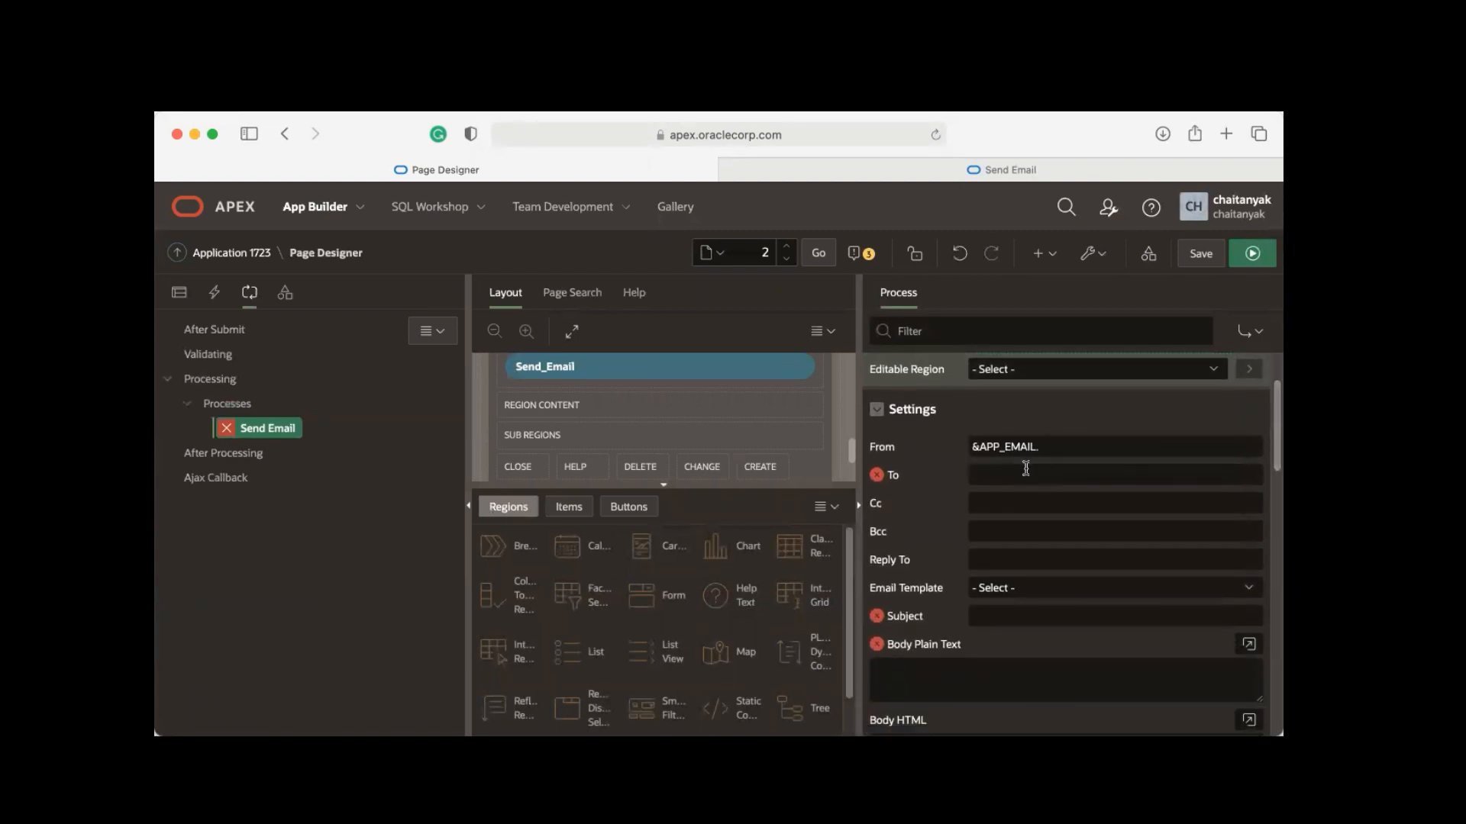
pyautogui.write('C')
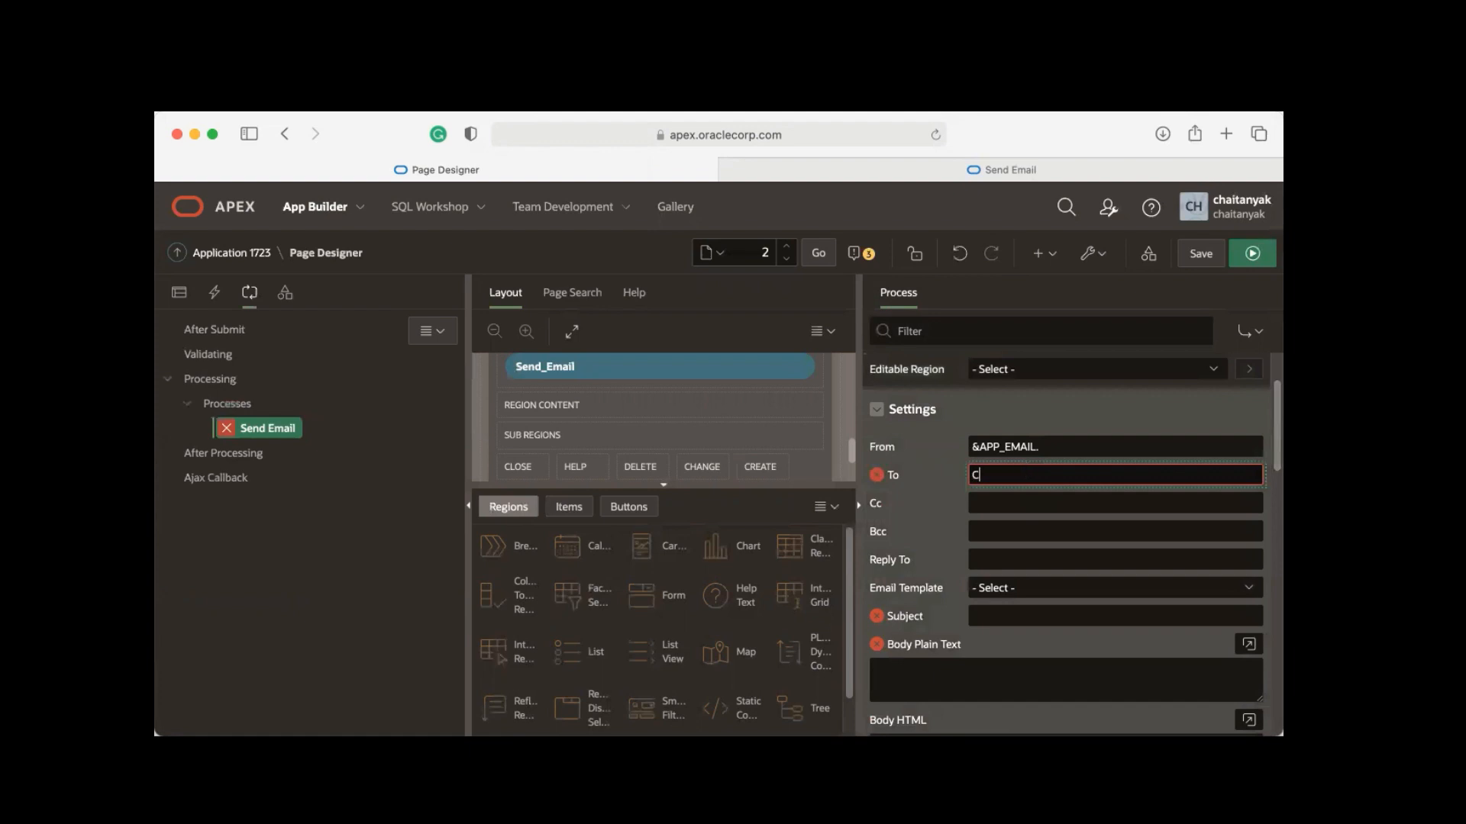
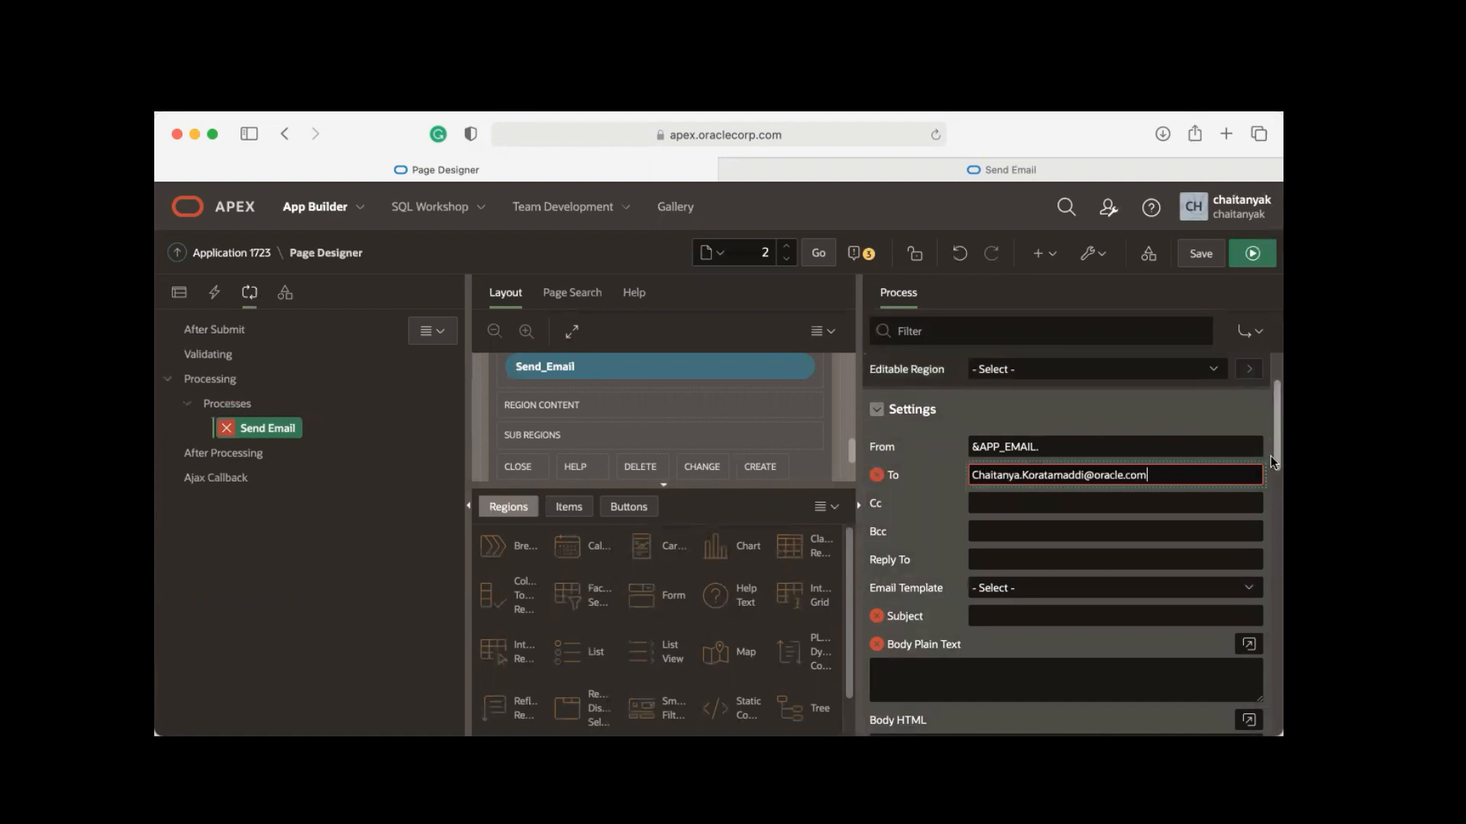
# Select Employee Email Template as the process's email template.
pyautogui.scroll(-3)
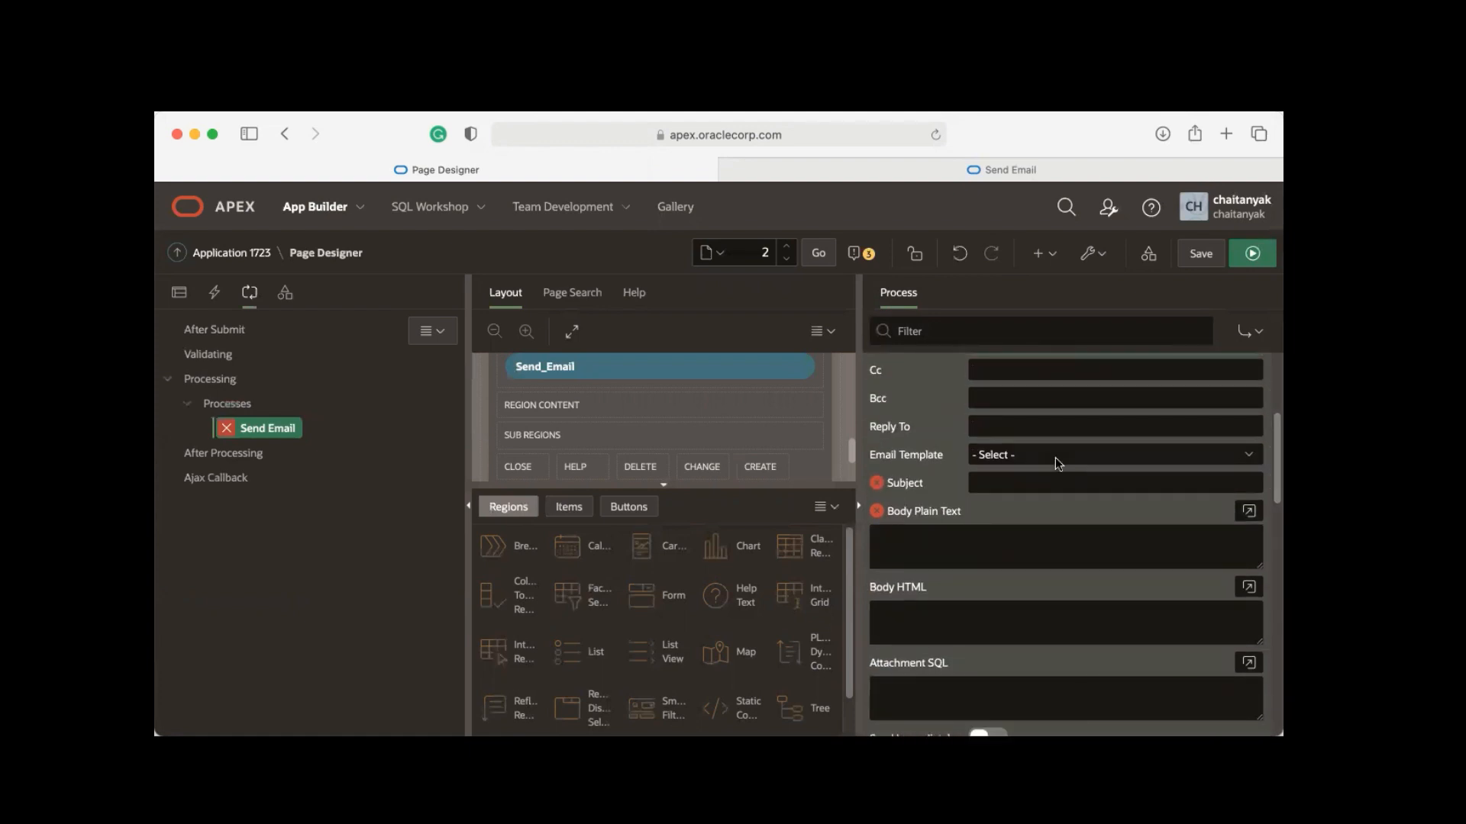
pyautogui.click(1112, 455)
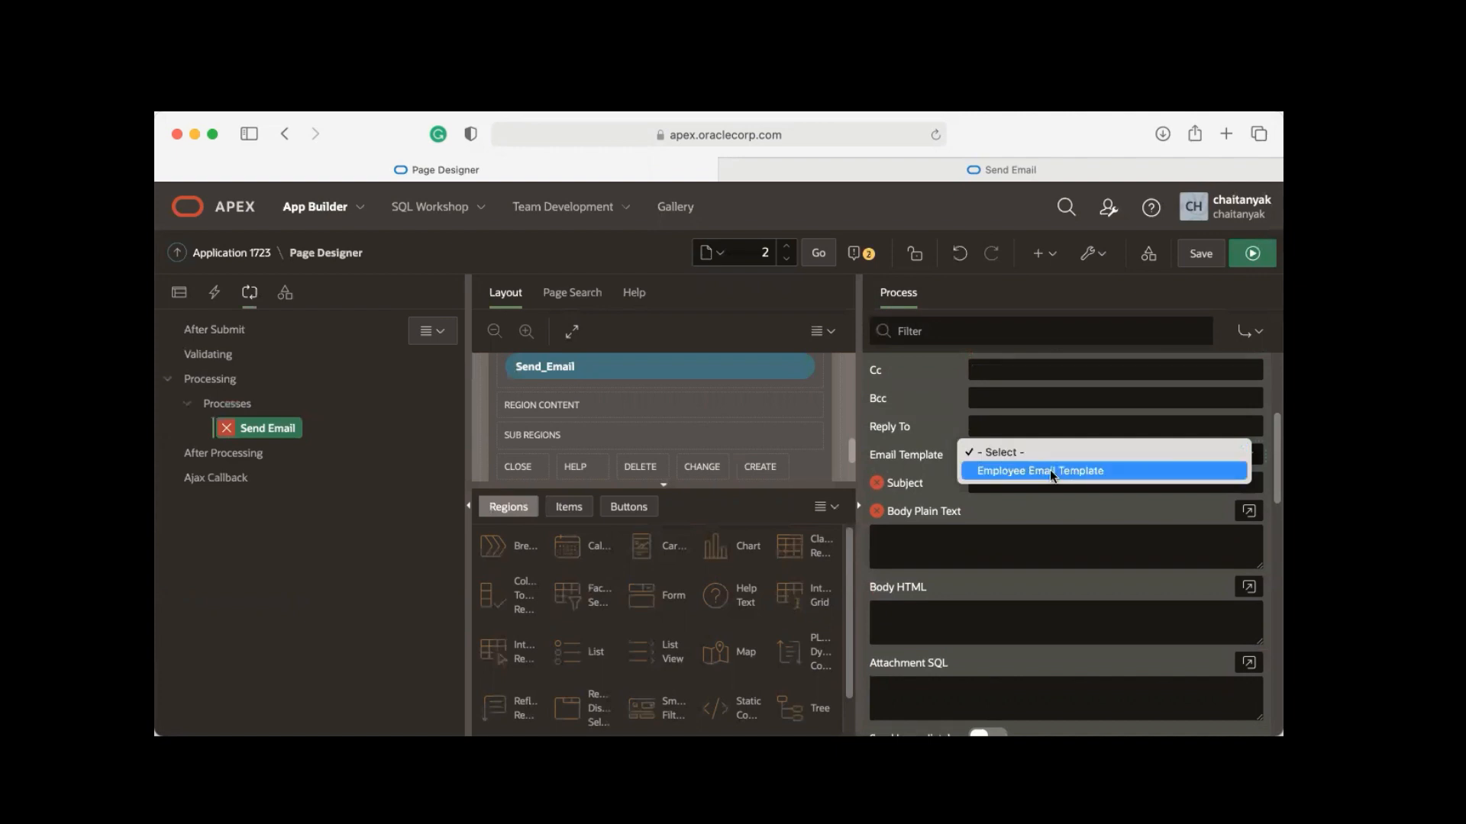
pyautogui.click(1040, 471)
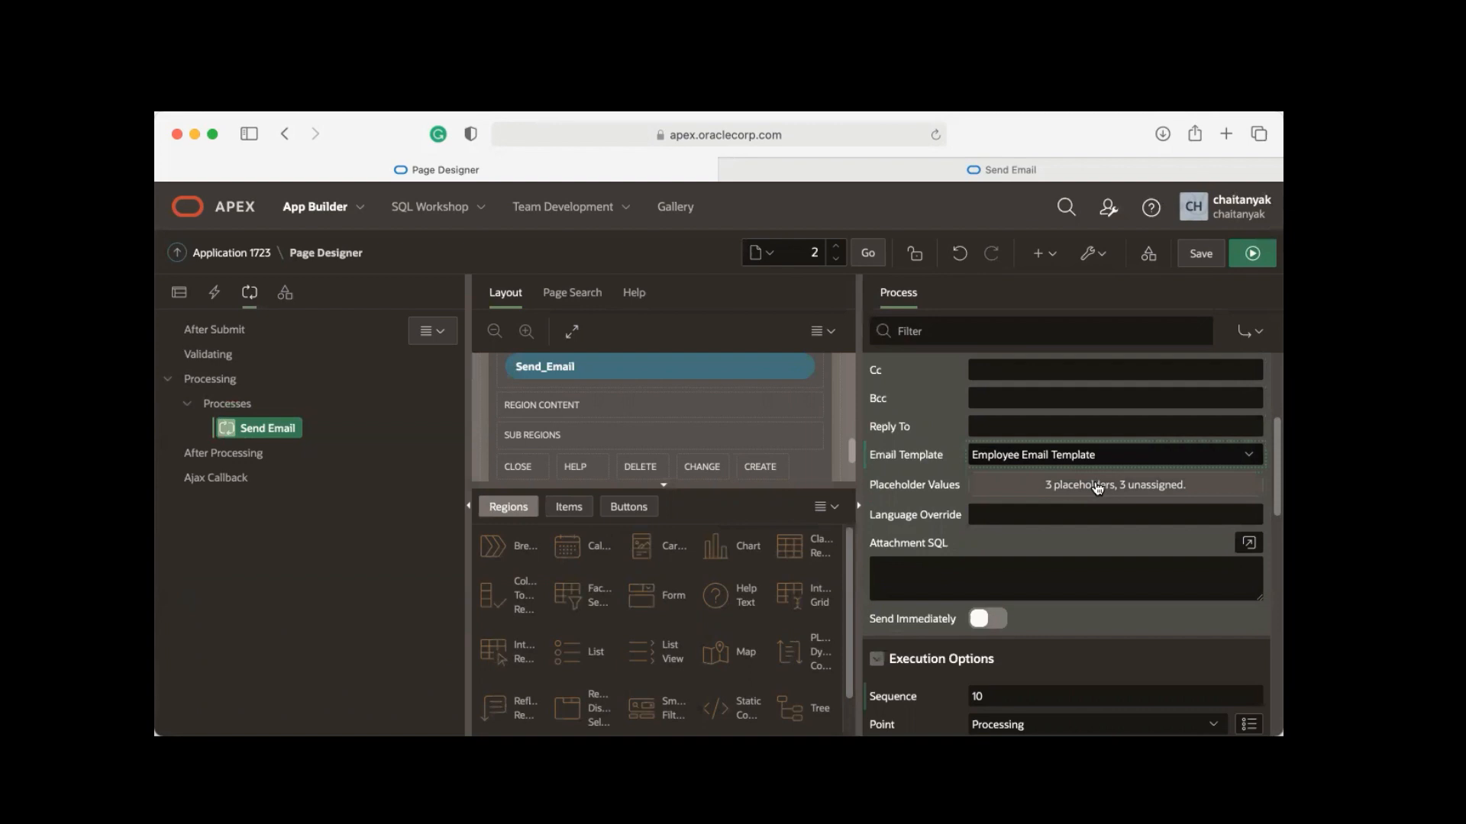
# Assign placeholders NAME to P2_NAME, JOB to &P2_JOB., SAL to P2_SAL and confirm.
pyautogui.click(1115, 486)
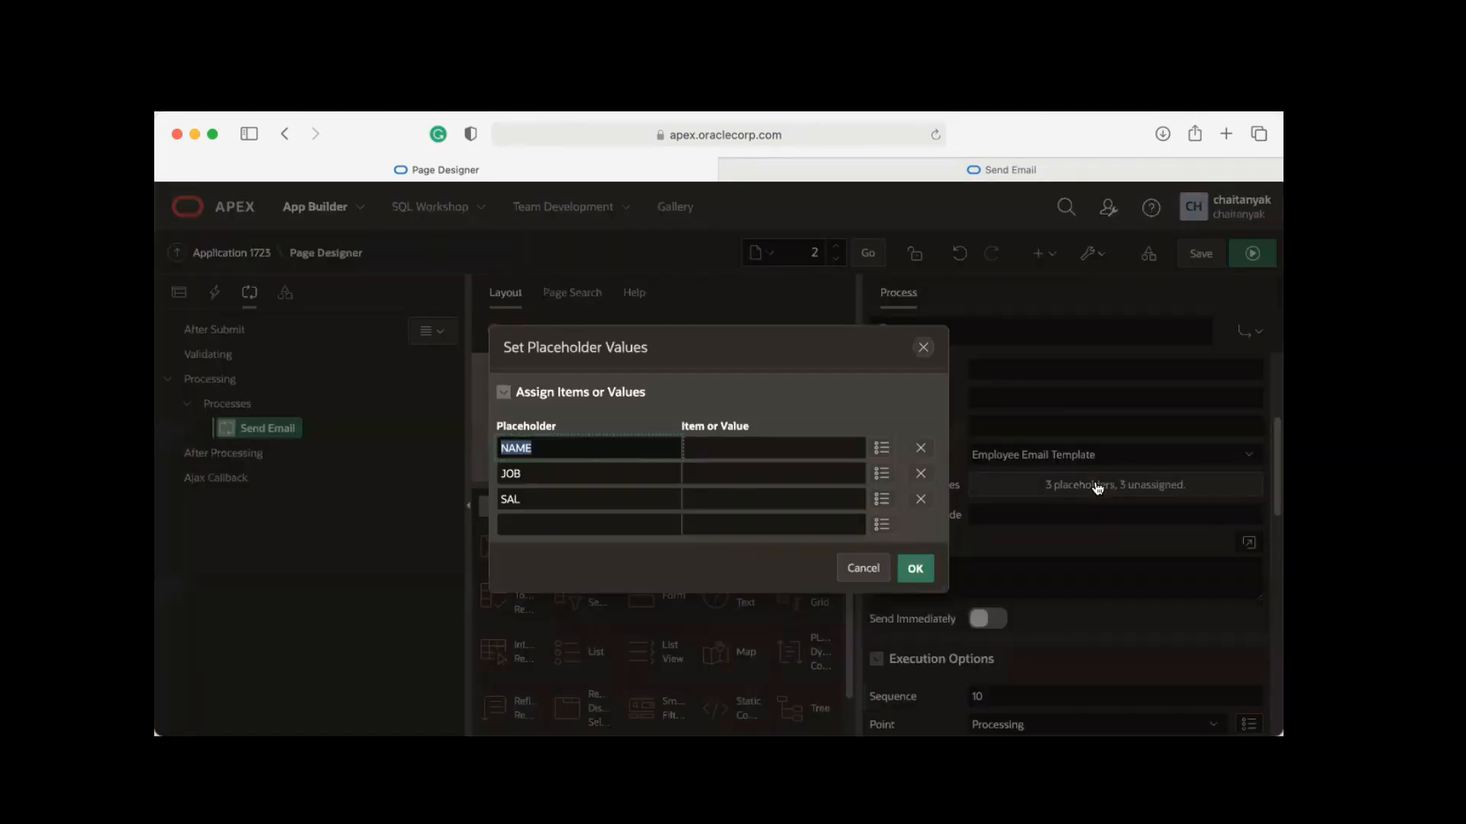
pyautogui.click(881, 449)
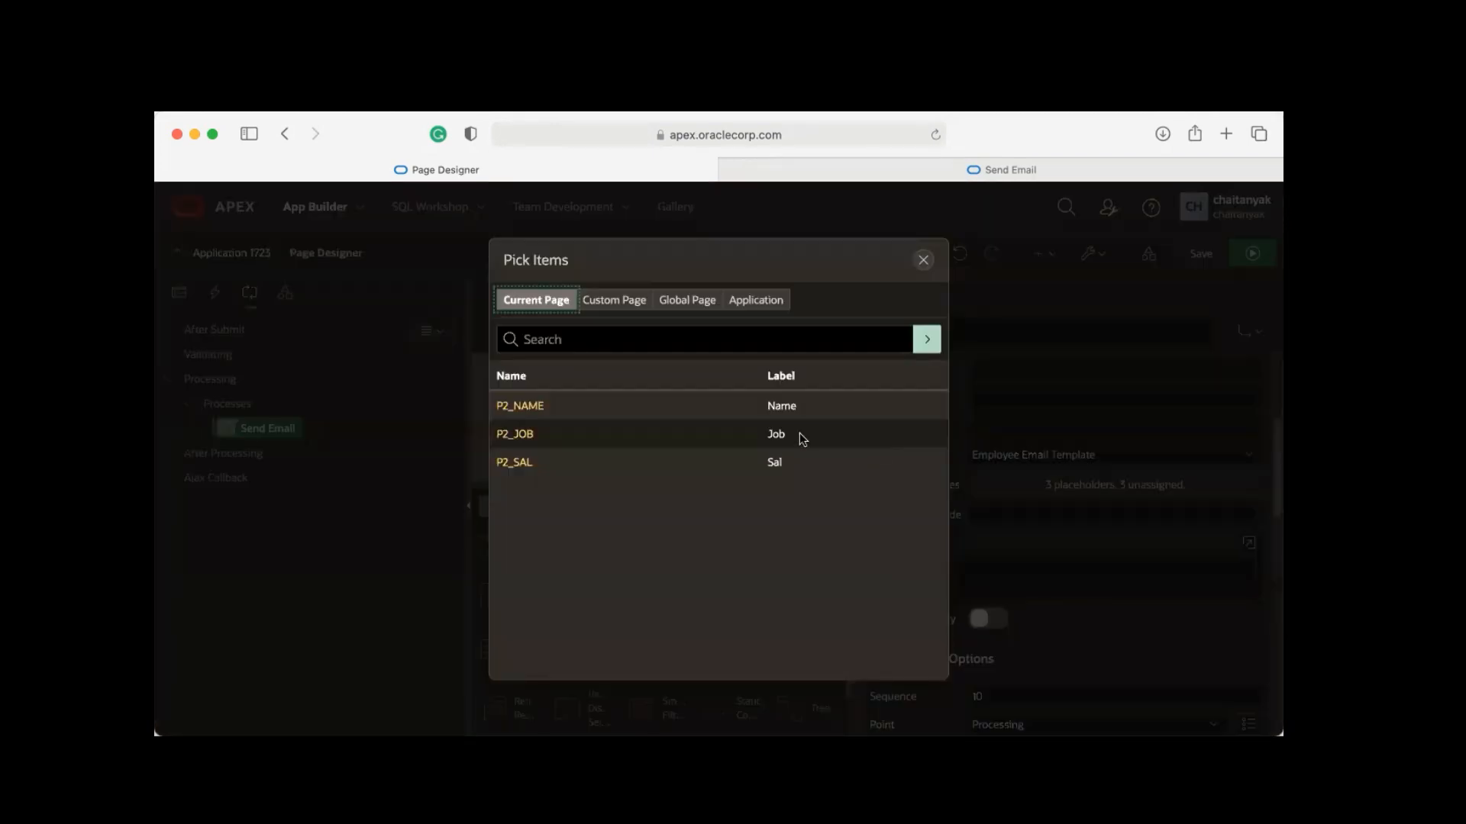
pyautogui.click(519, 406)
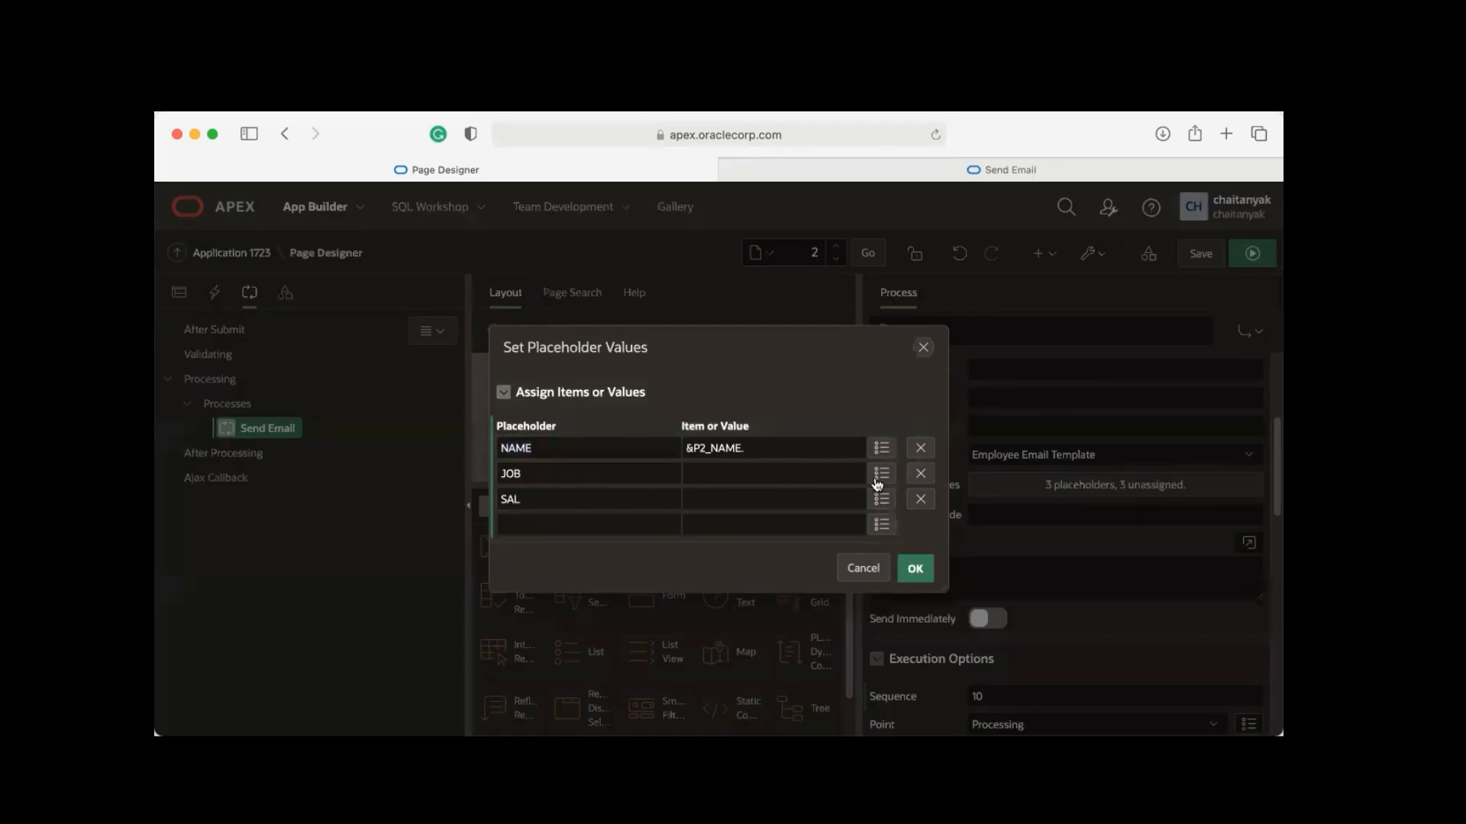
pyautogui.write('&P2_JOB.')
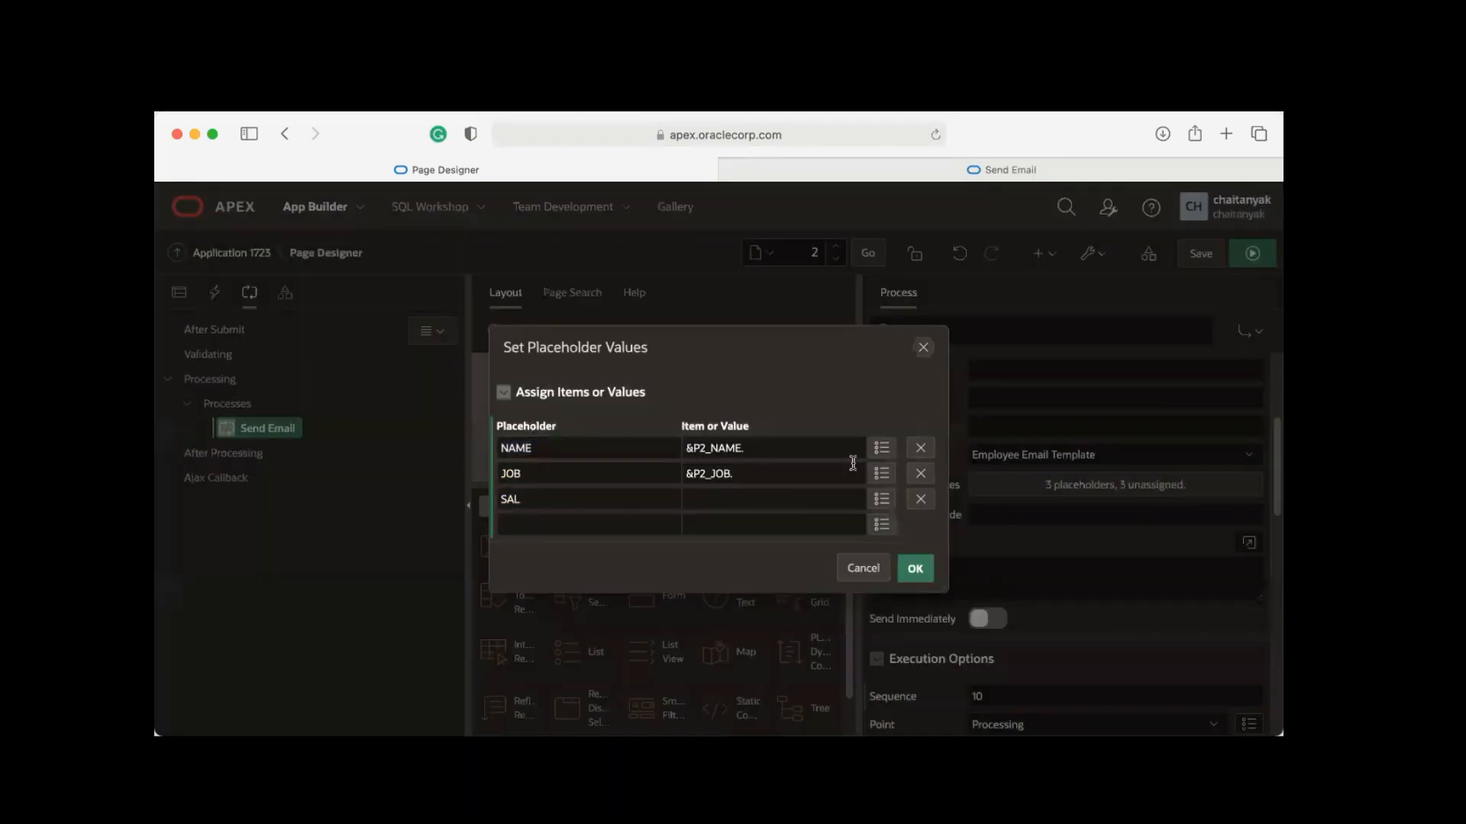
pyautogui.click(881, 522)
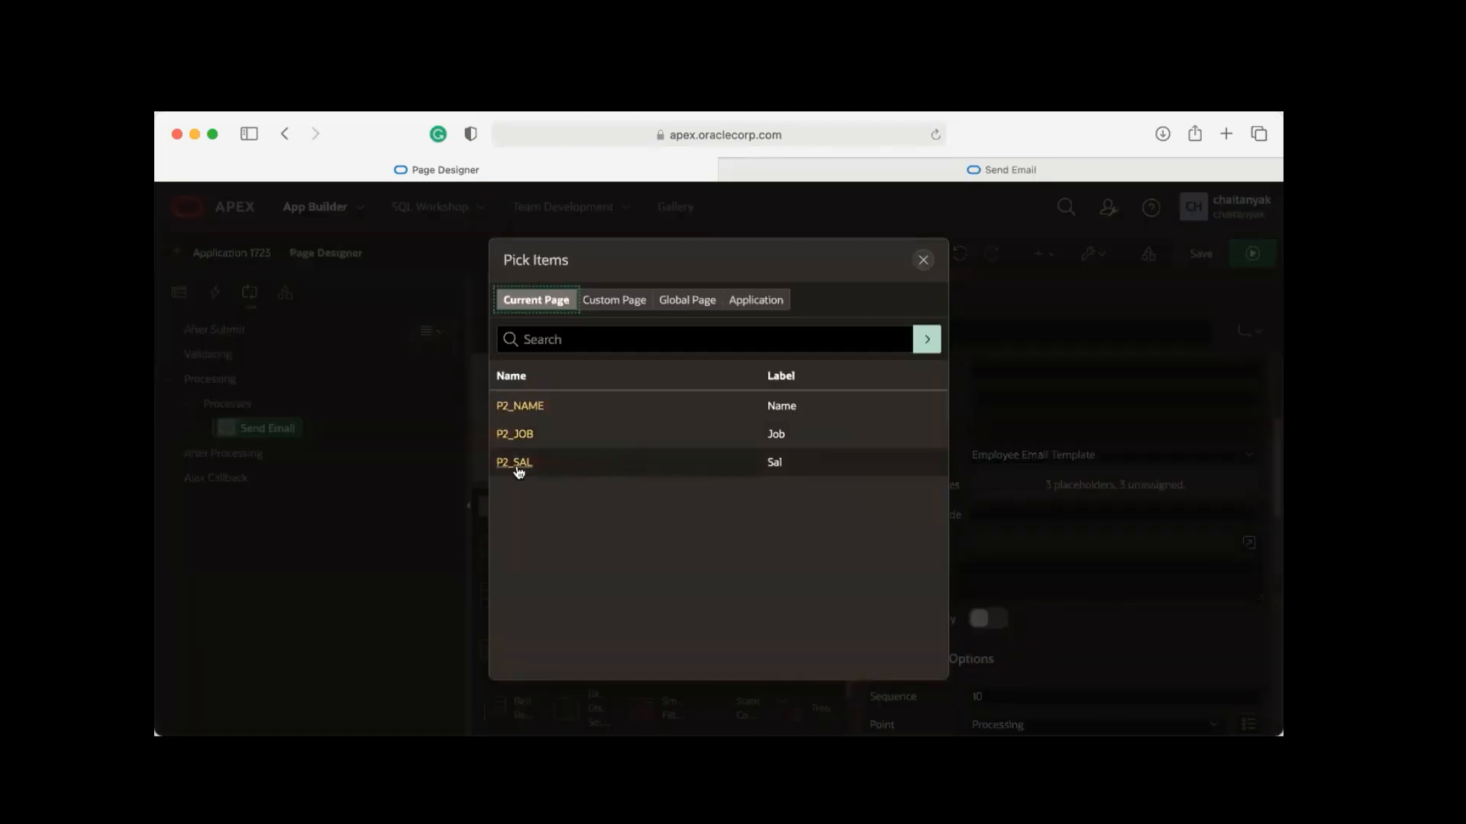
pyautogui.click(515, 462)
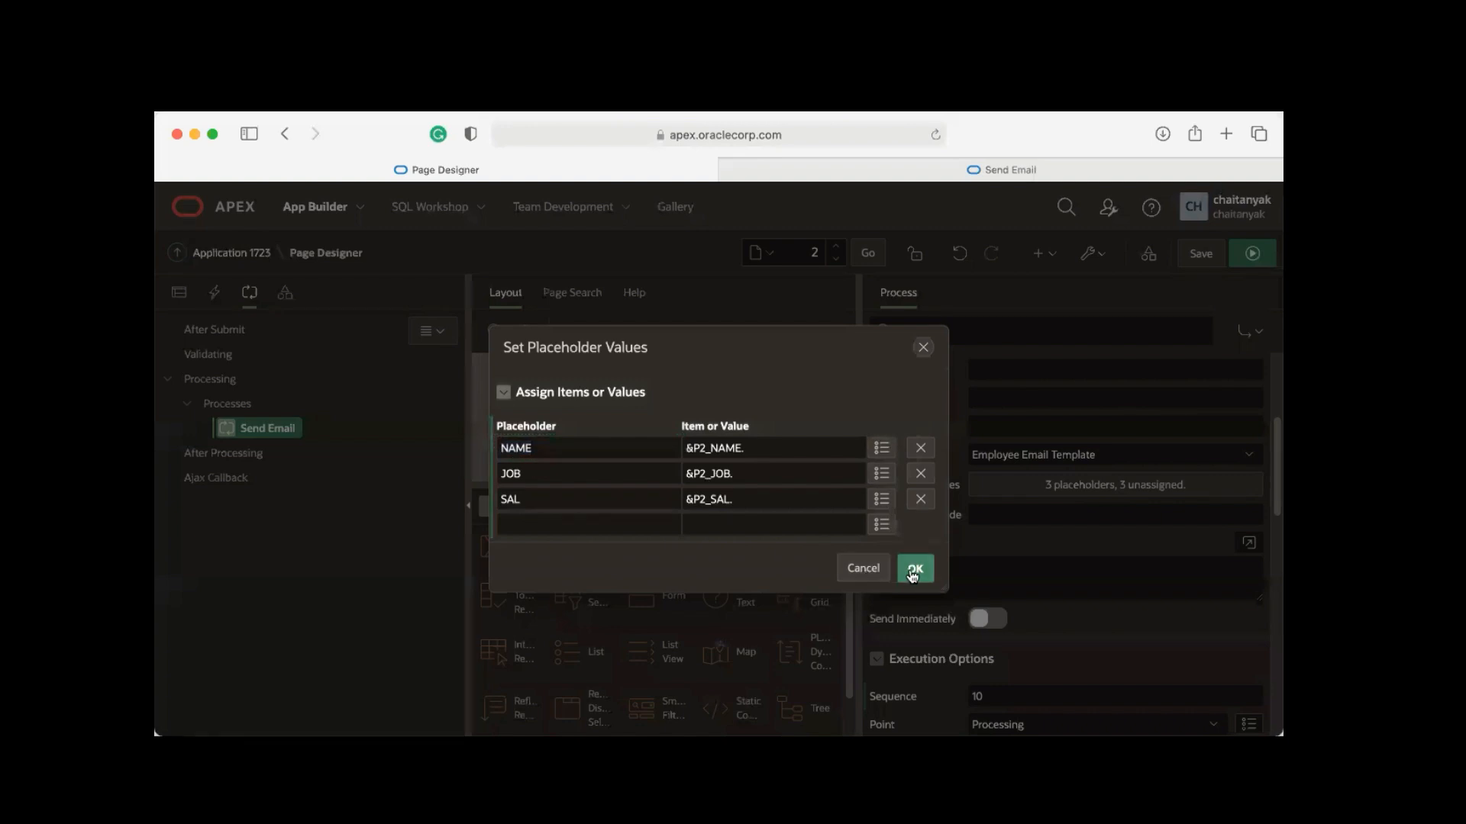
pyautogui.click(914, 568)
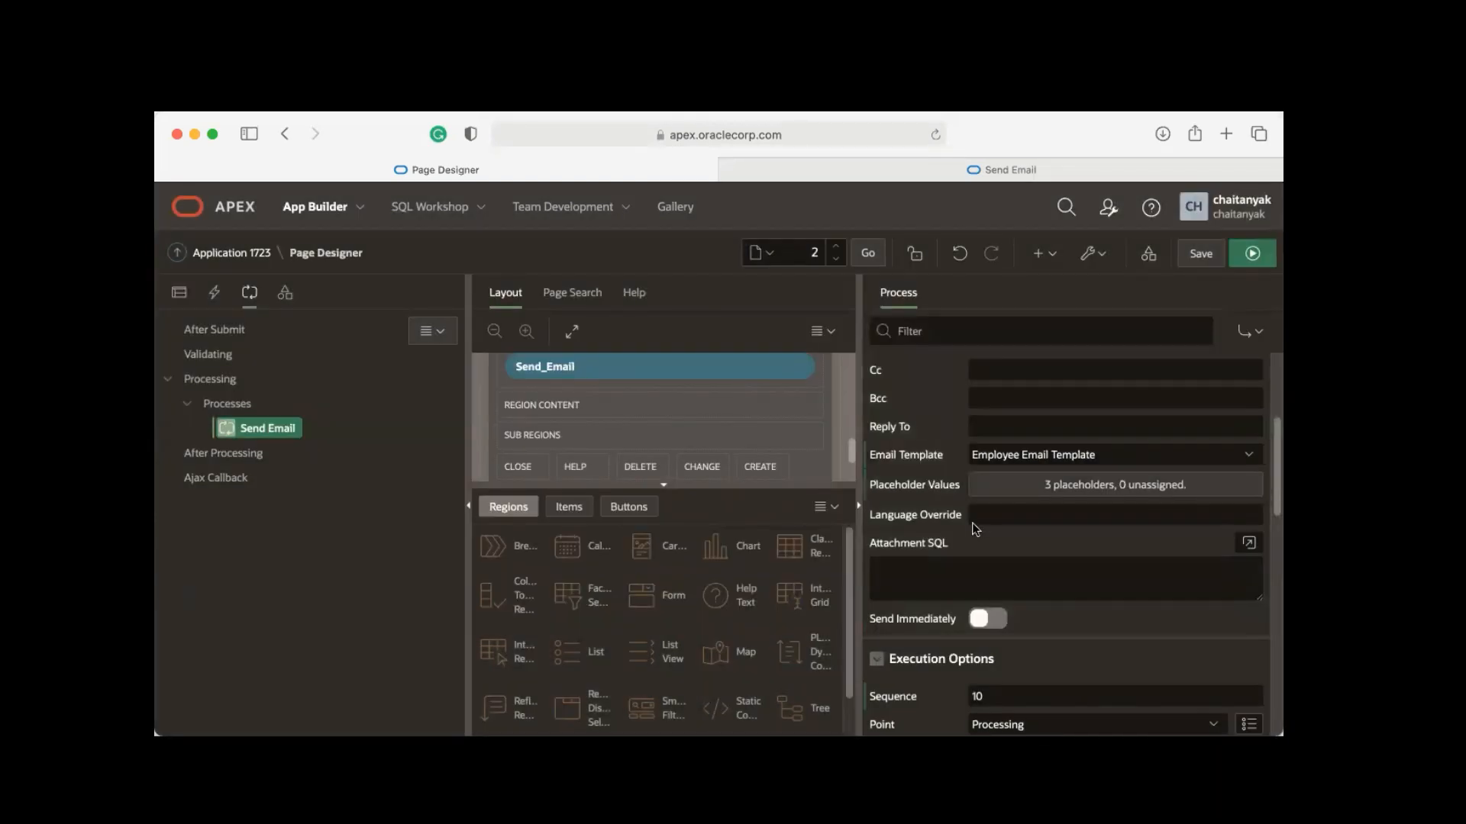
# Set the success message 'Email Sent Successfully!' and save and run the page.
pyautogui.click(1115, 514)
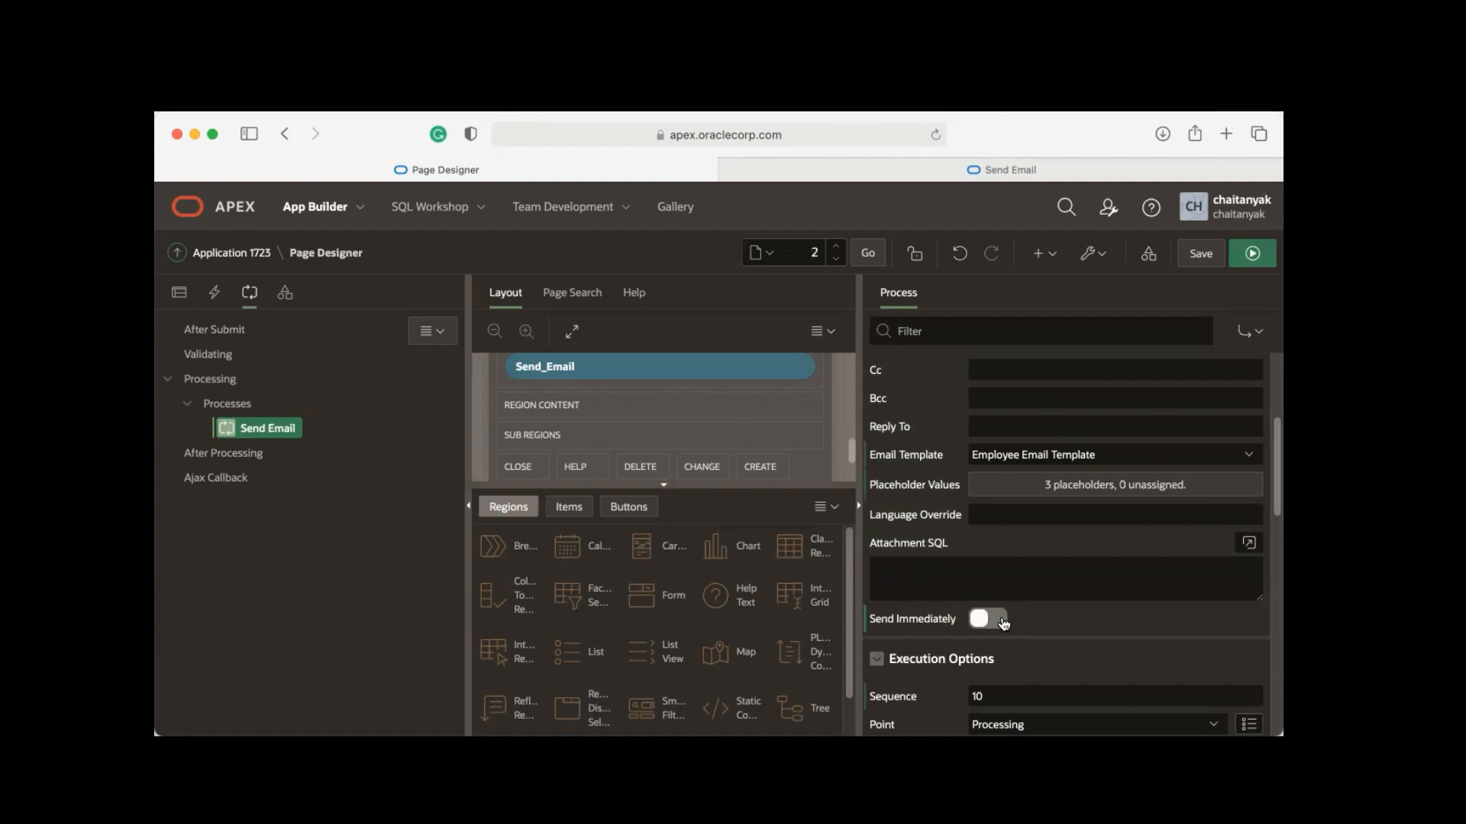
pyautogui.click(986, 618)
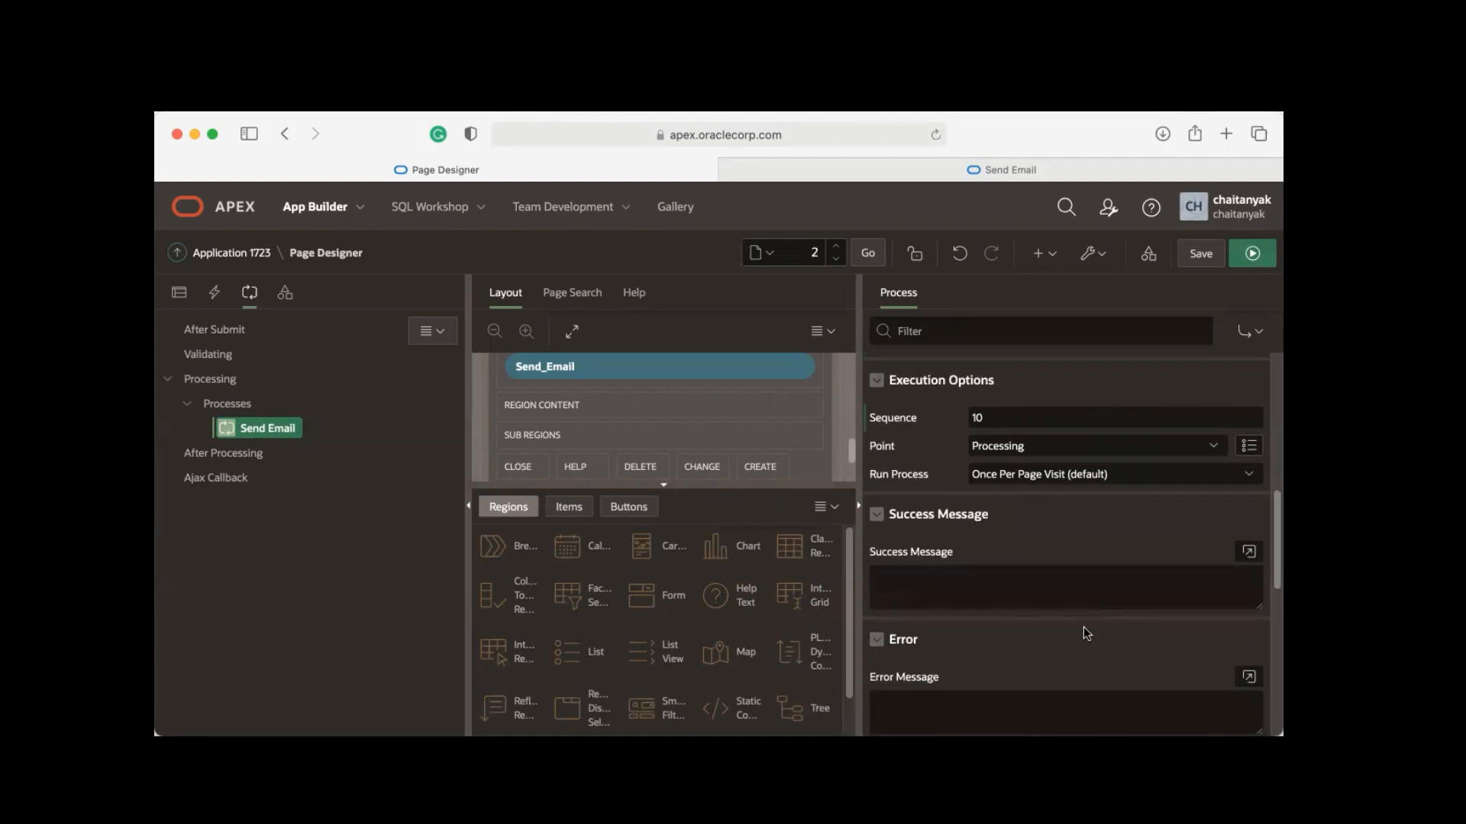
pyautogui.click(1066, 588)
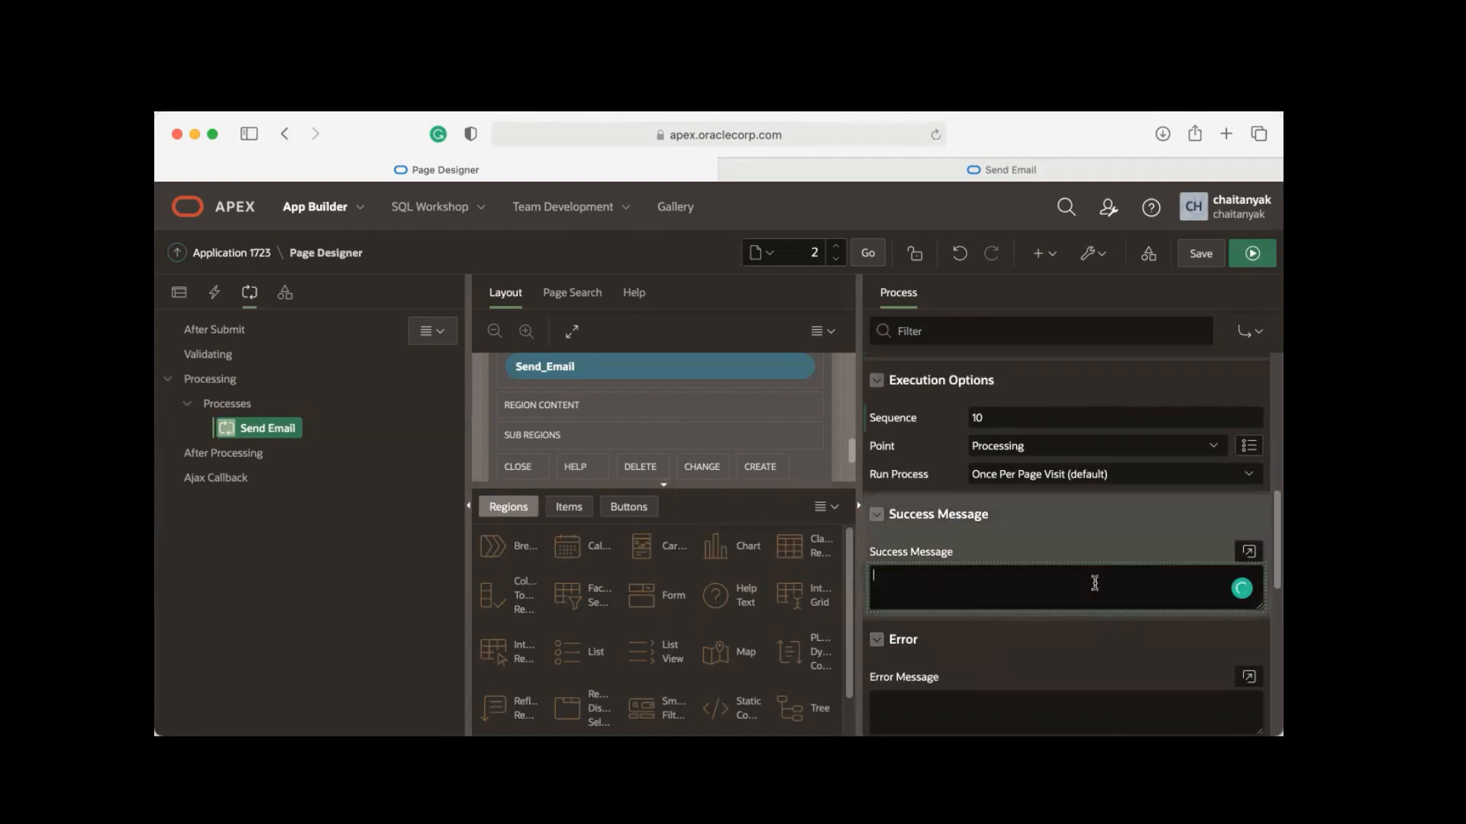
pyautogui.write('Email Sent Successfully!')
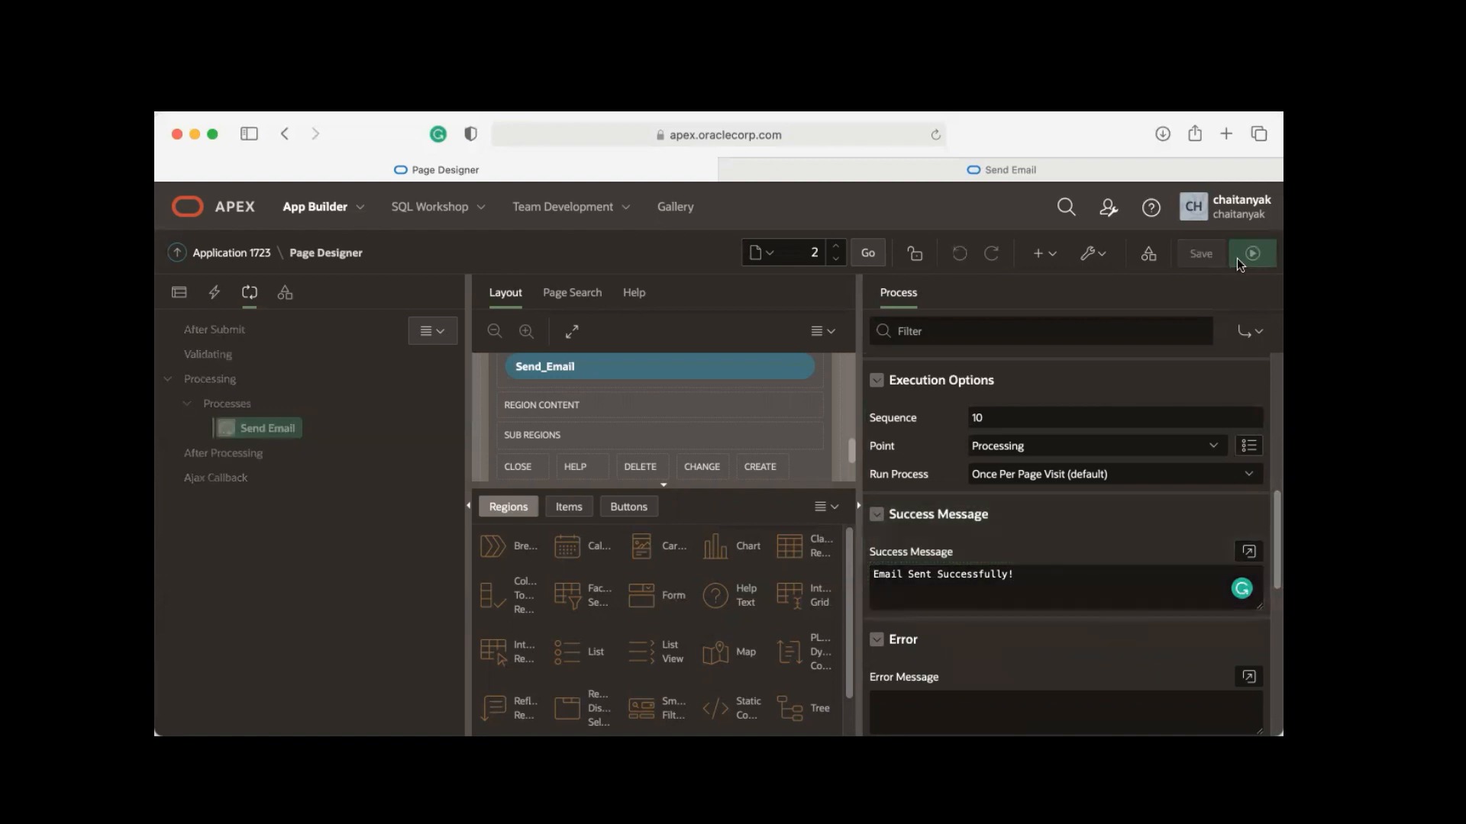
pyautogui.click(1252, 253)
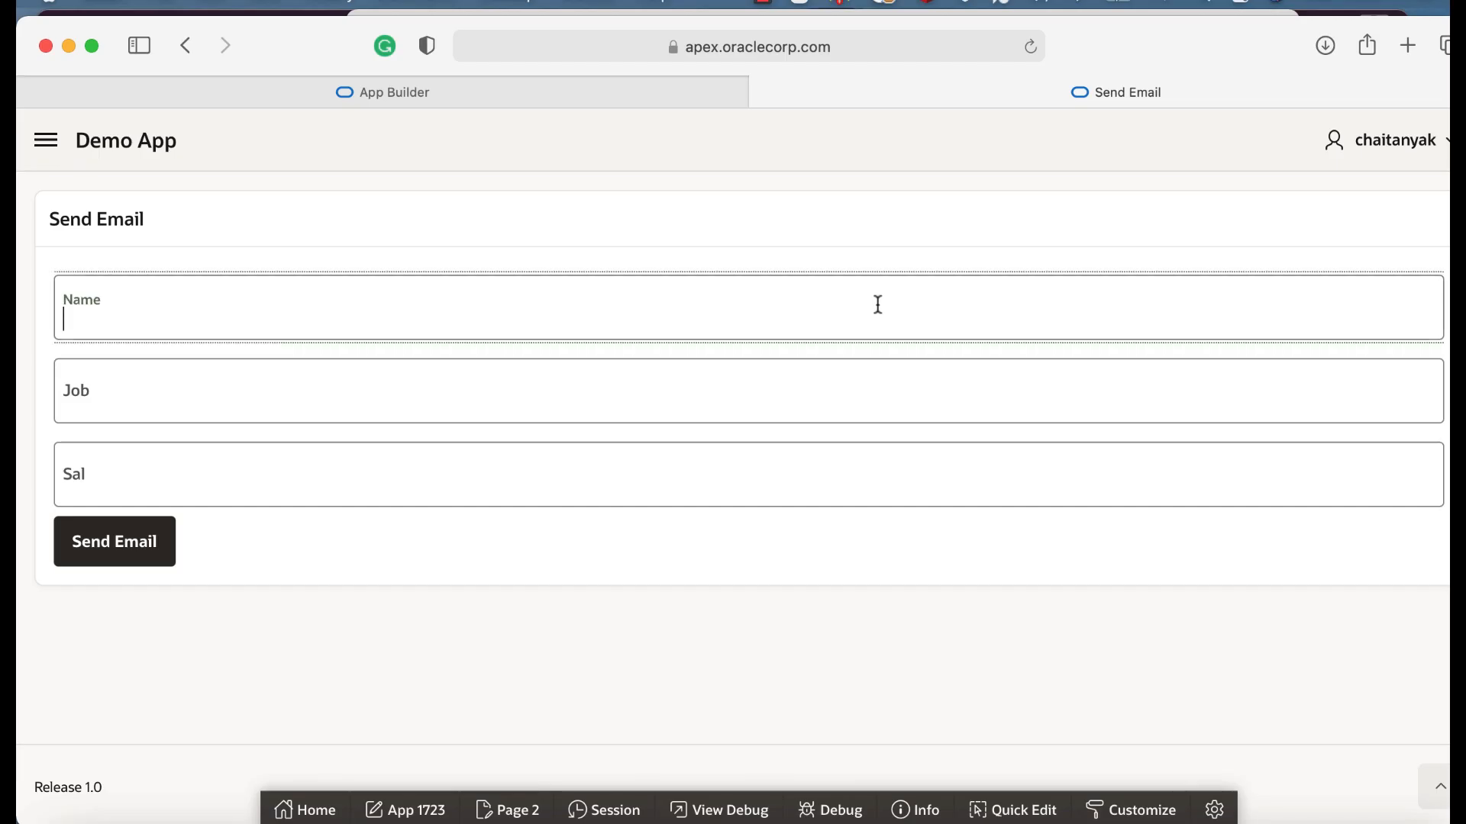
# Submit the form with job Developer and salary 5000, then view the received email in Outlook.
pyautogui.write('Developer')
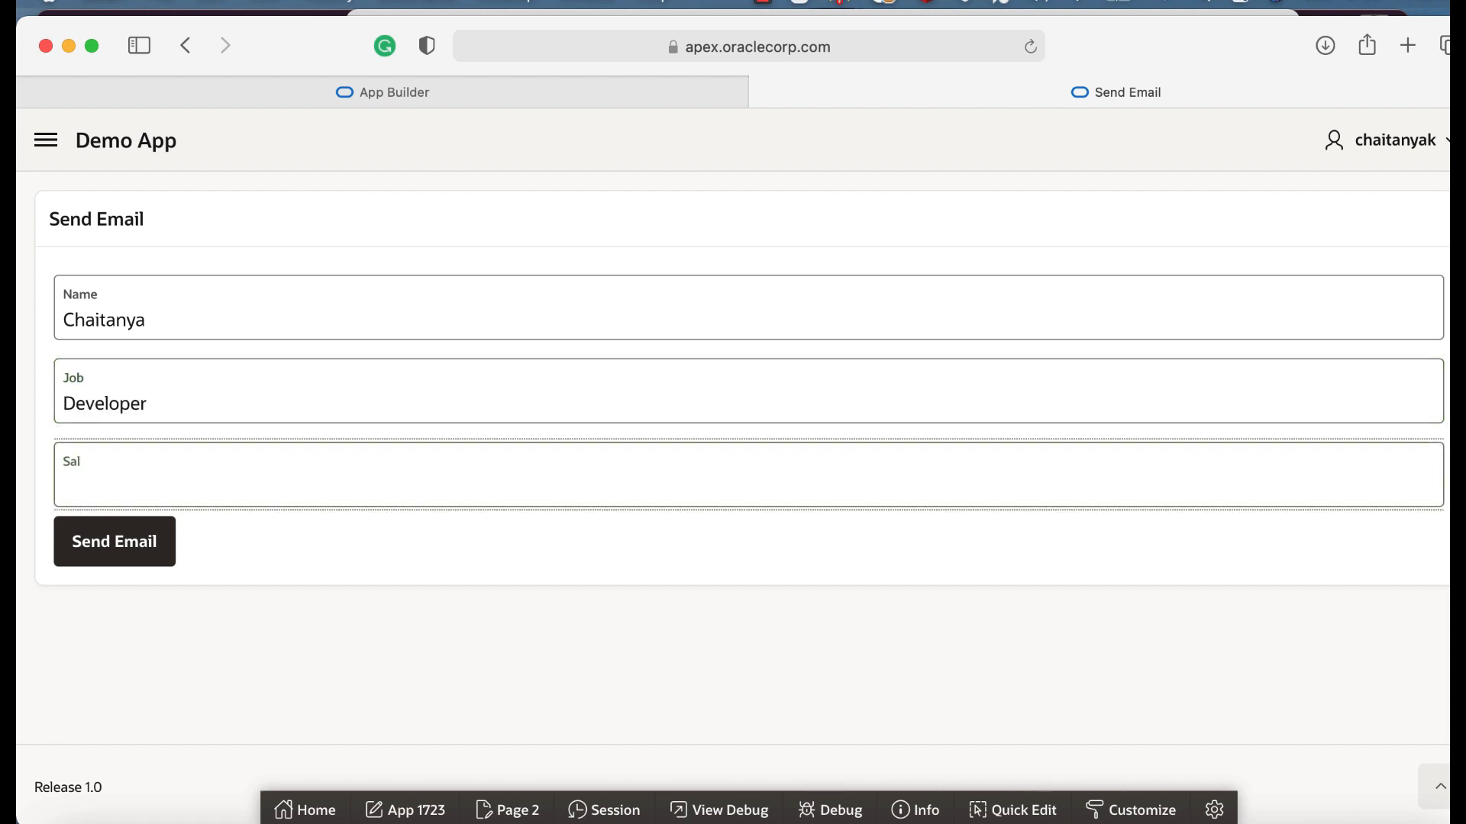
pyautogui.write('5000')
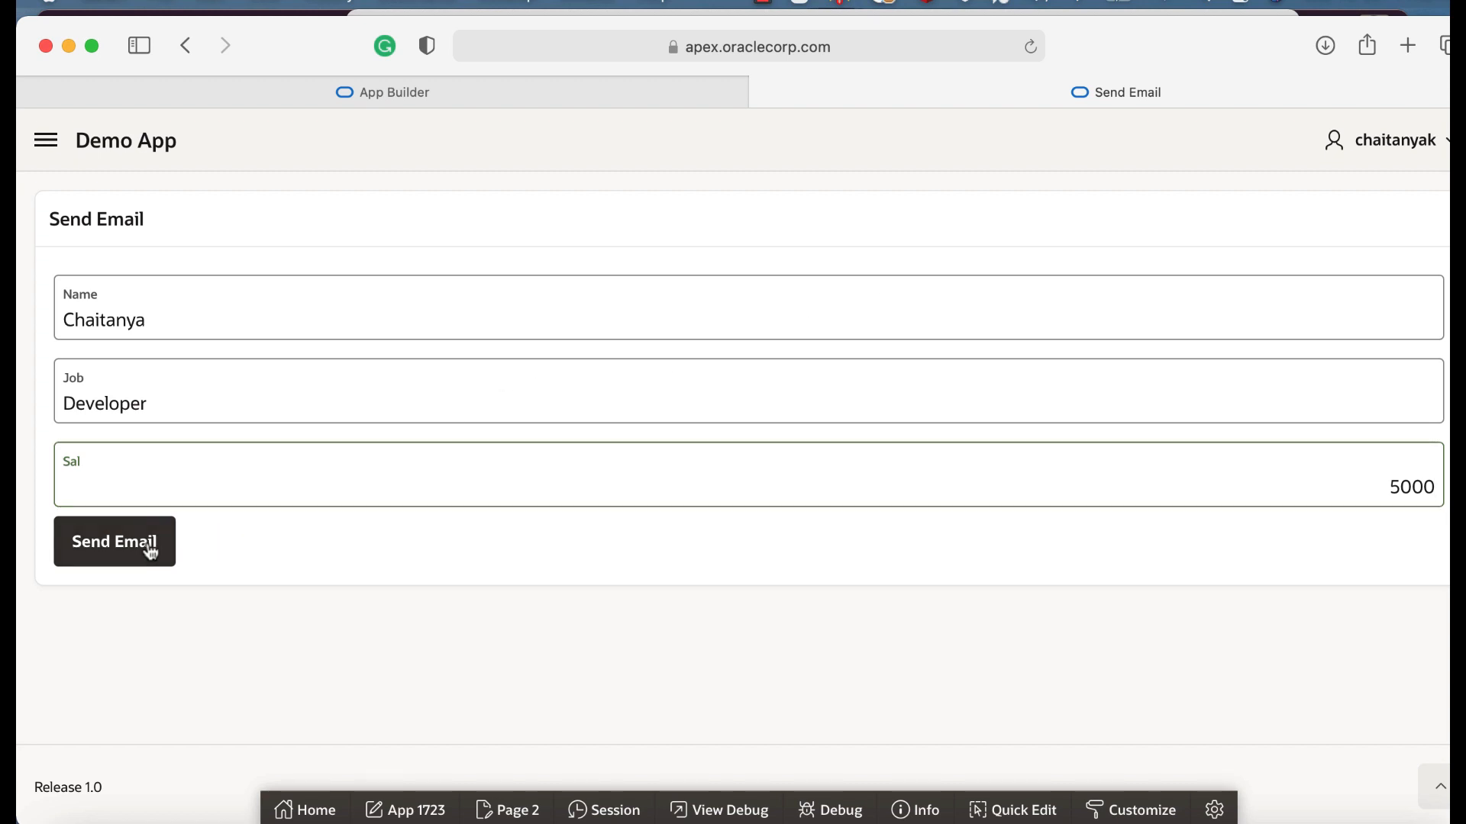
pyautogui.click(115, 542)
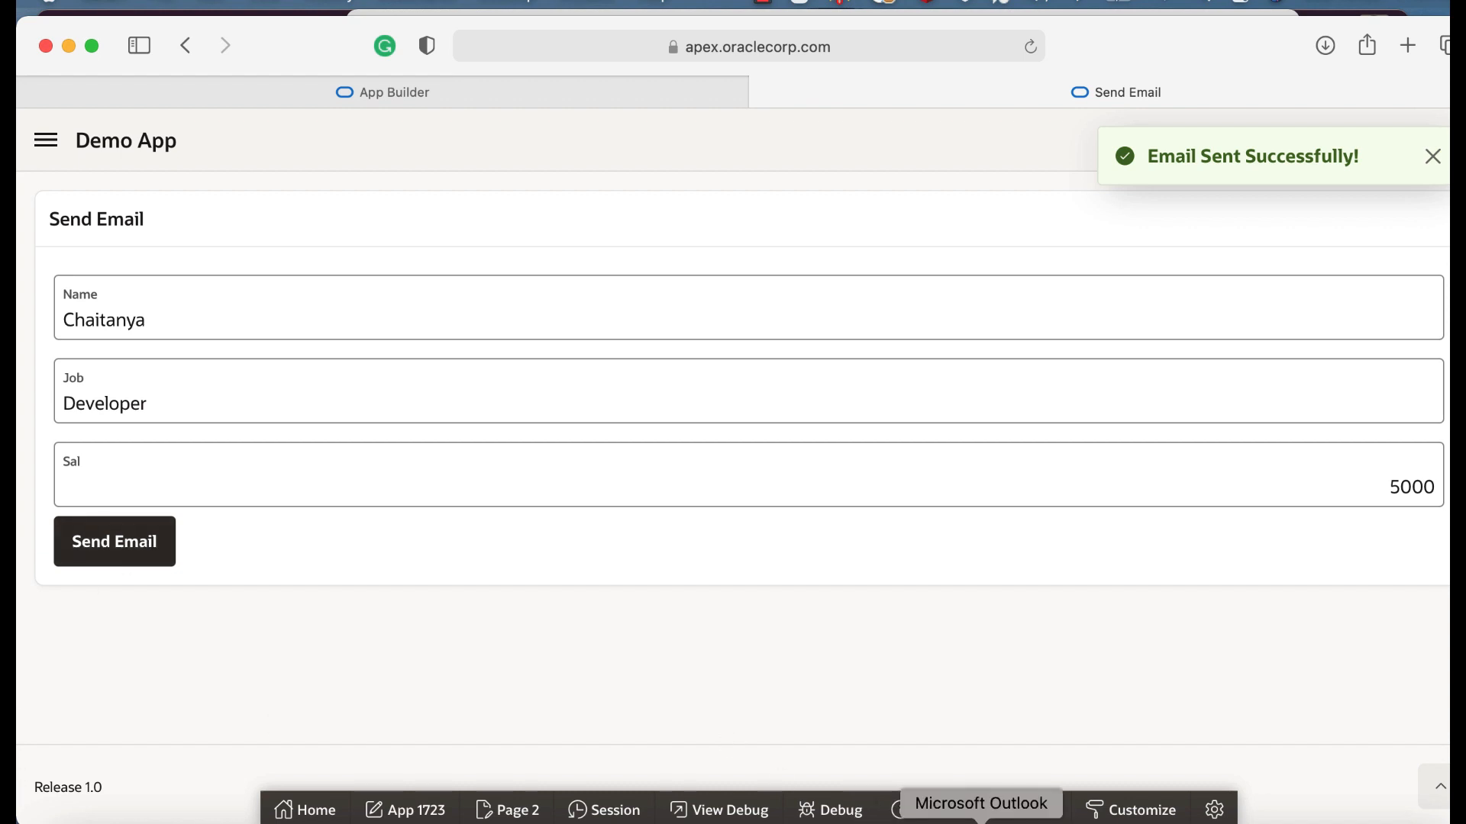
pyautogui.click(982, 823)
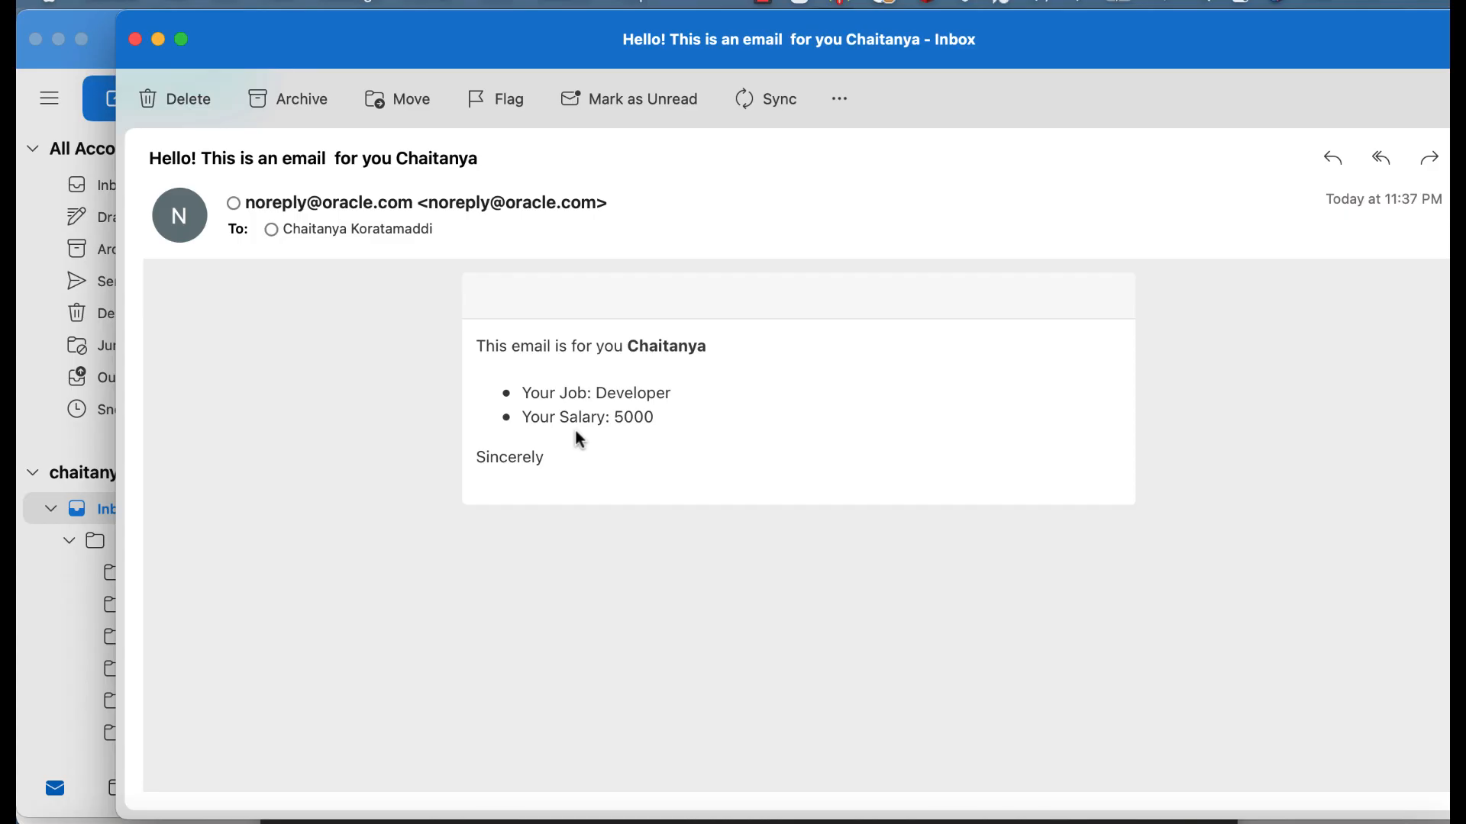